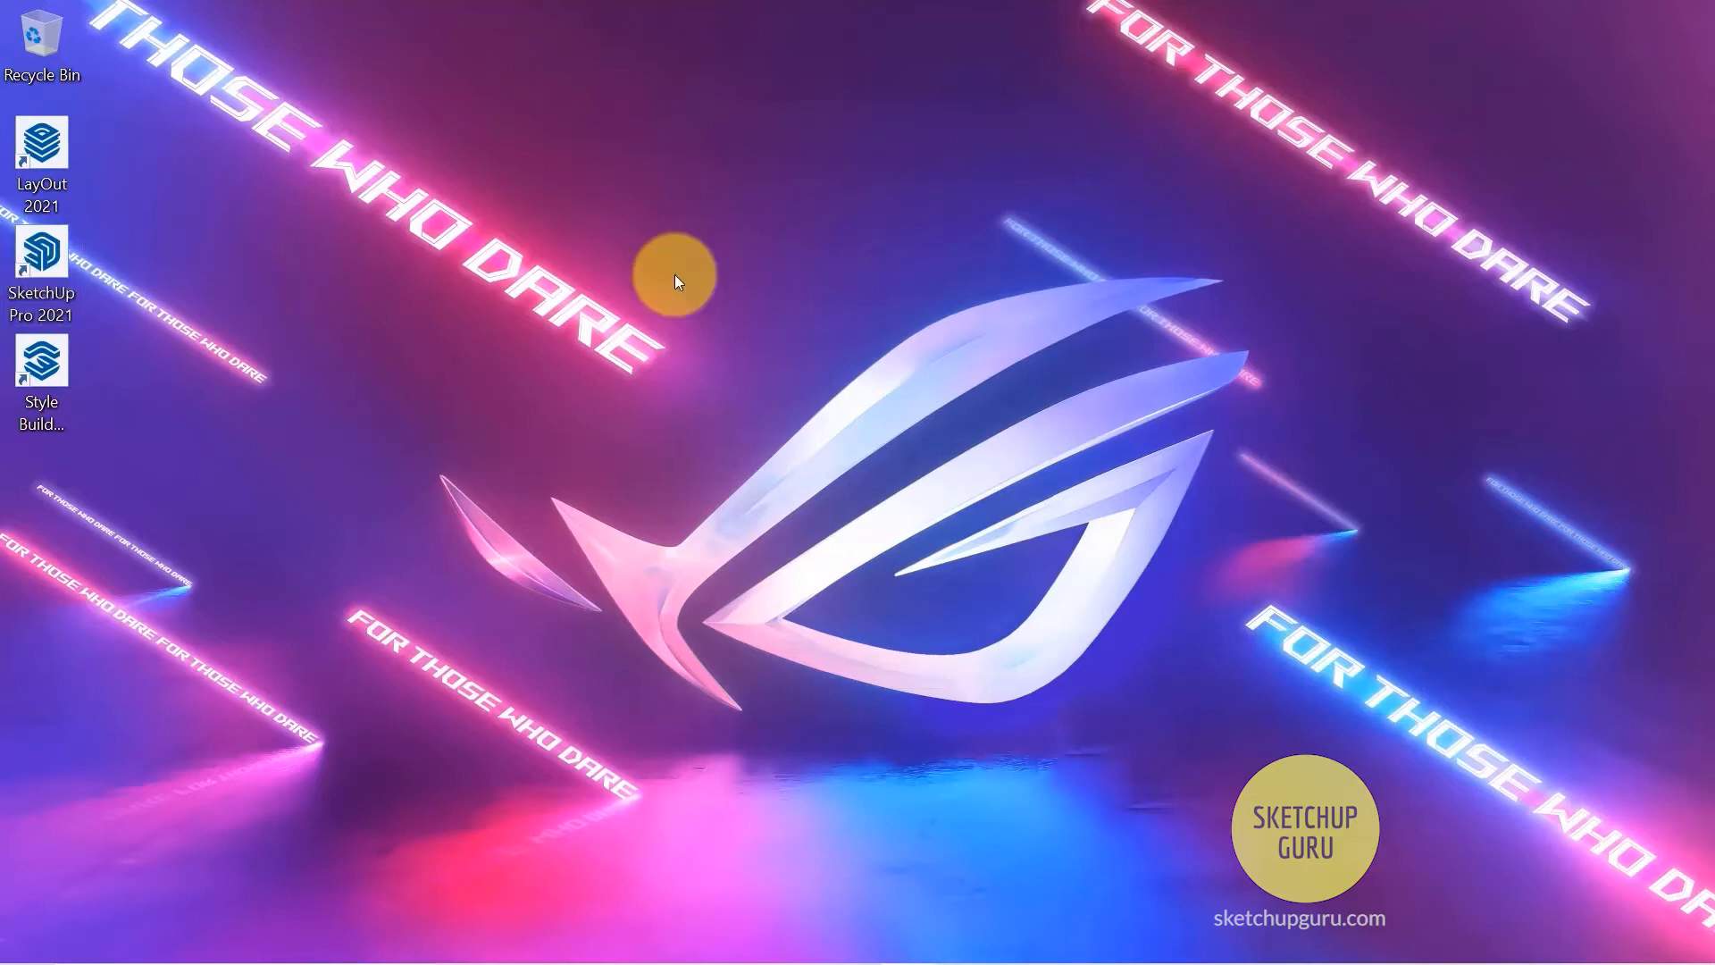
pyautogui.moveTo(582, 275)
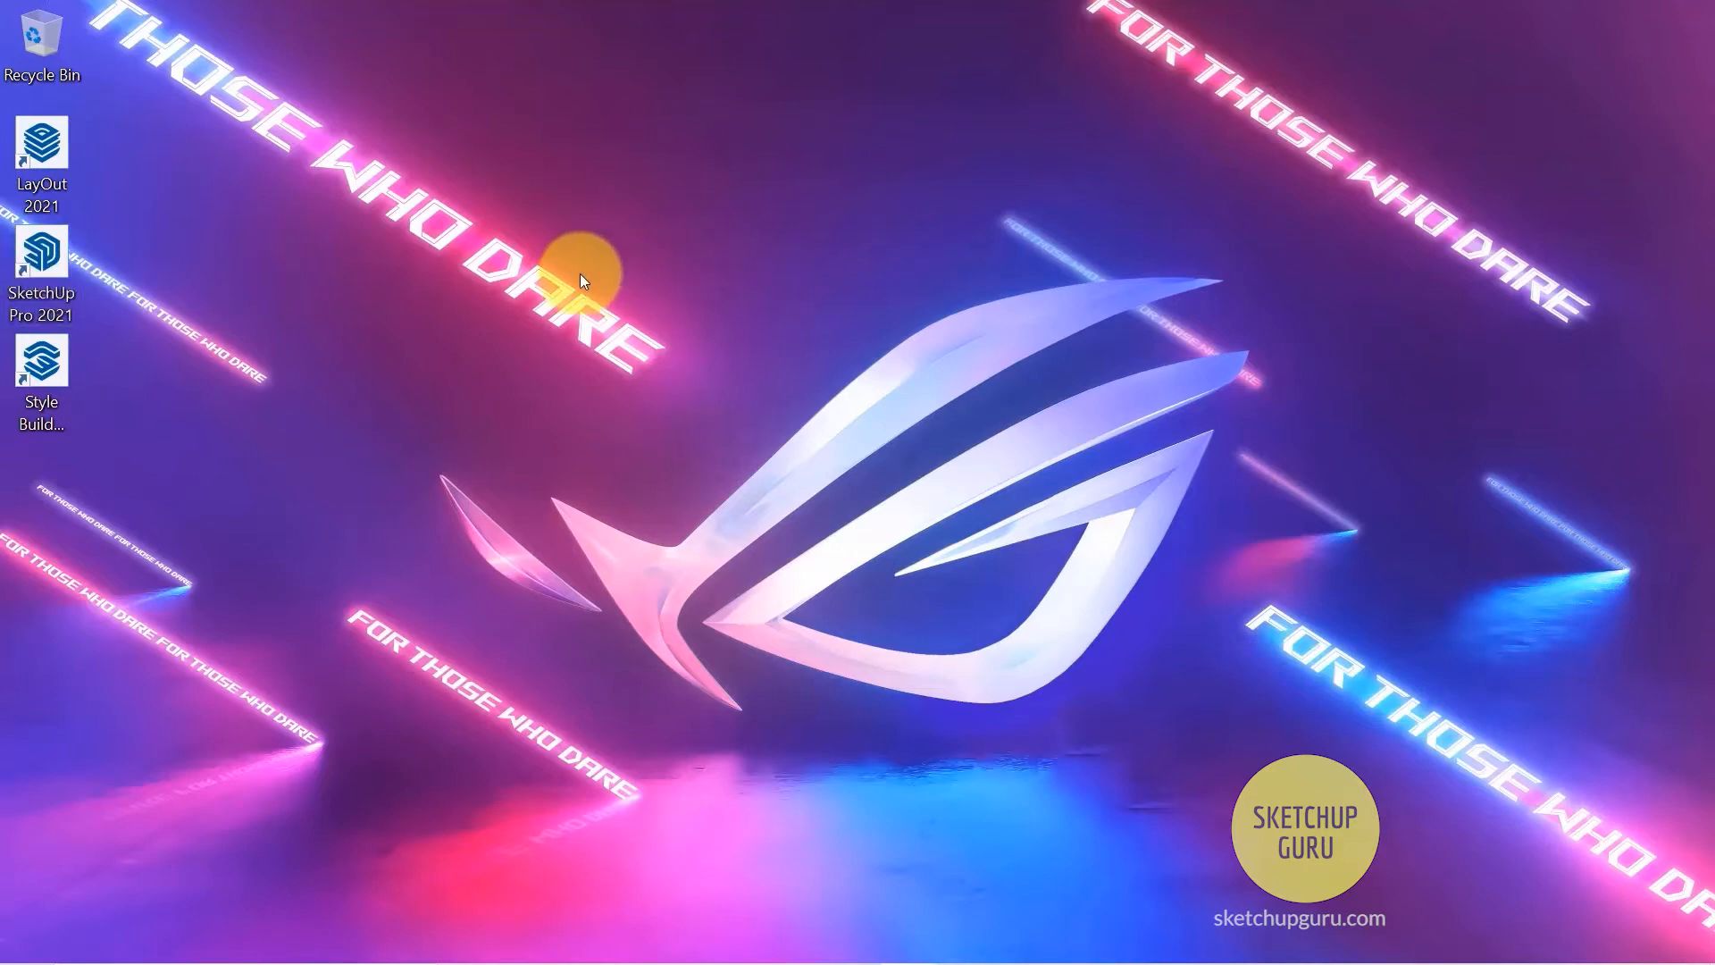
pyautogui.moveTo(152, 250)
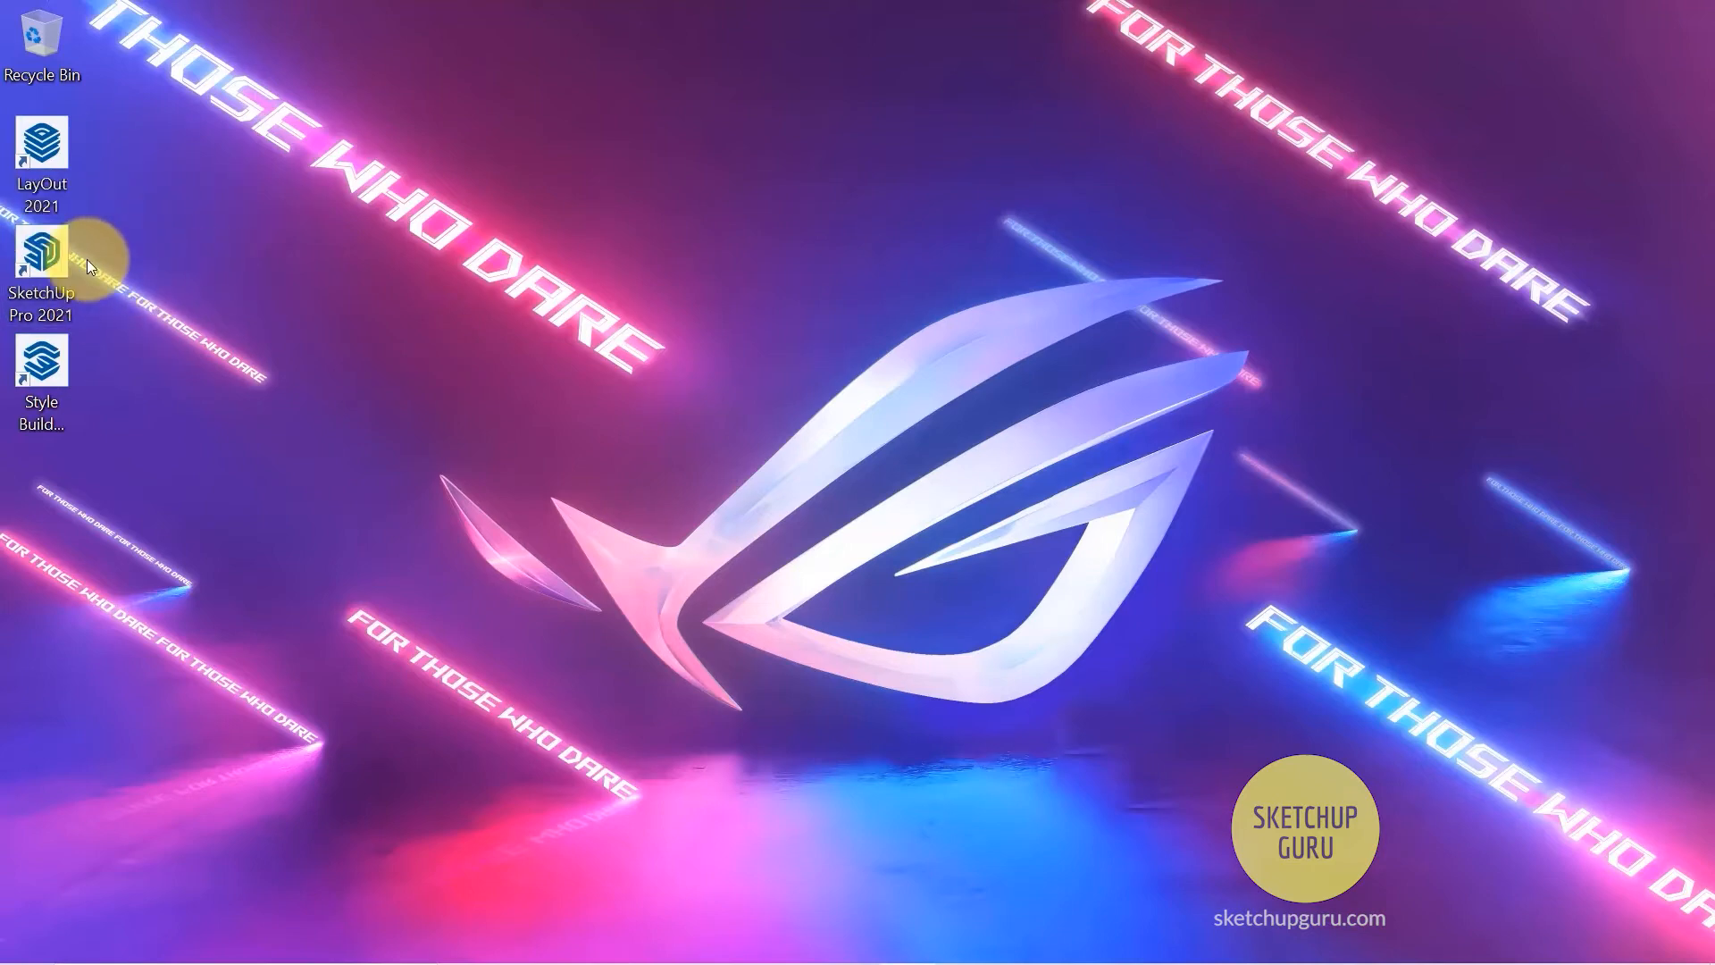
# Launch SketchUp Pro 2021 from its shortcut and sign in with a Google account in the browser
pyautogui.click(43, 259)
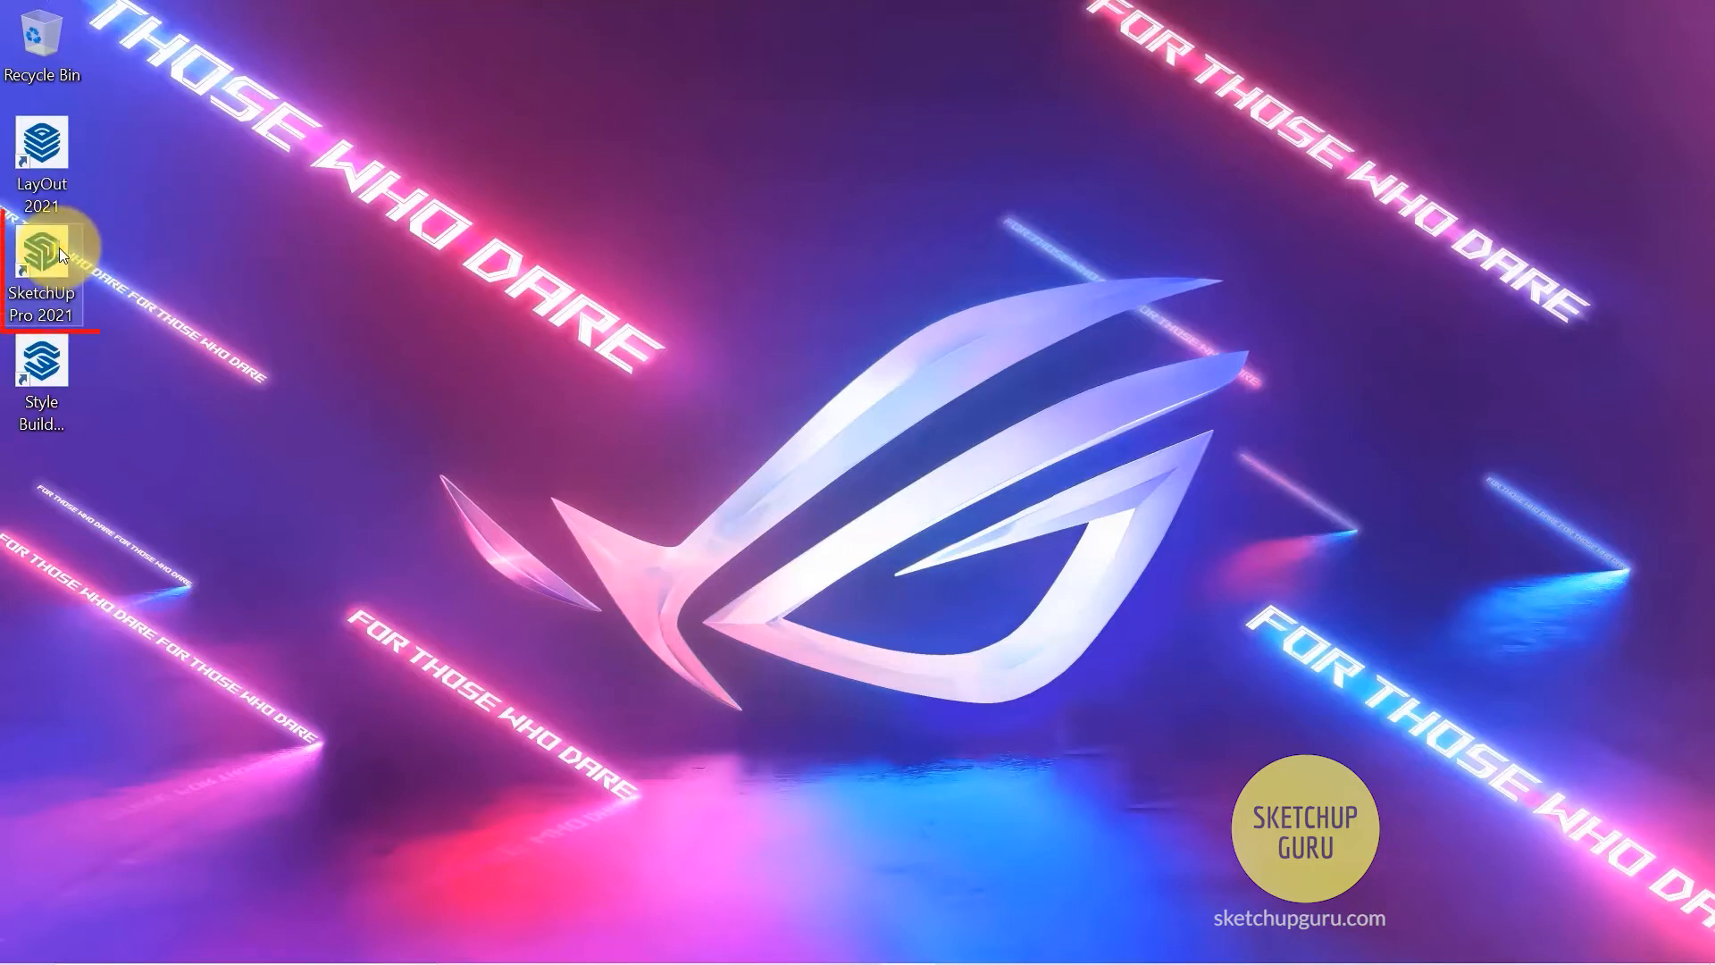
pyautogui.doubleClick(43, 244)
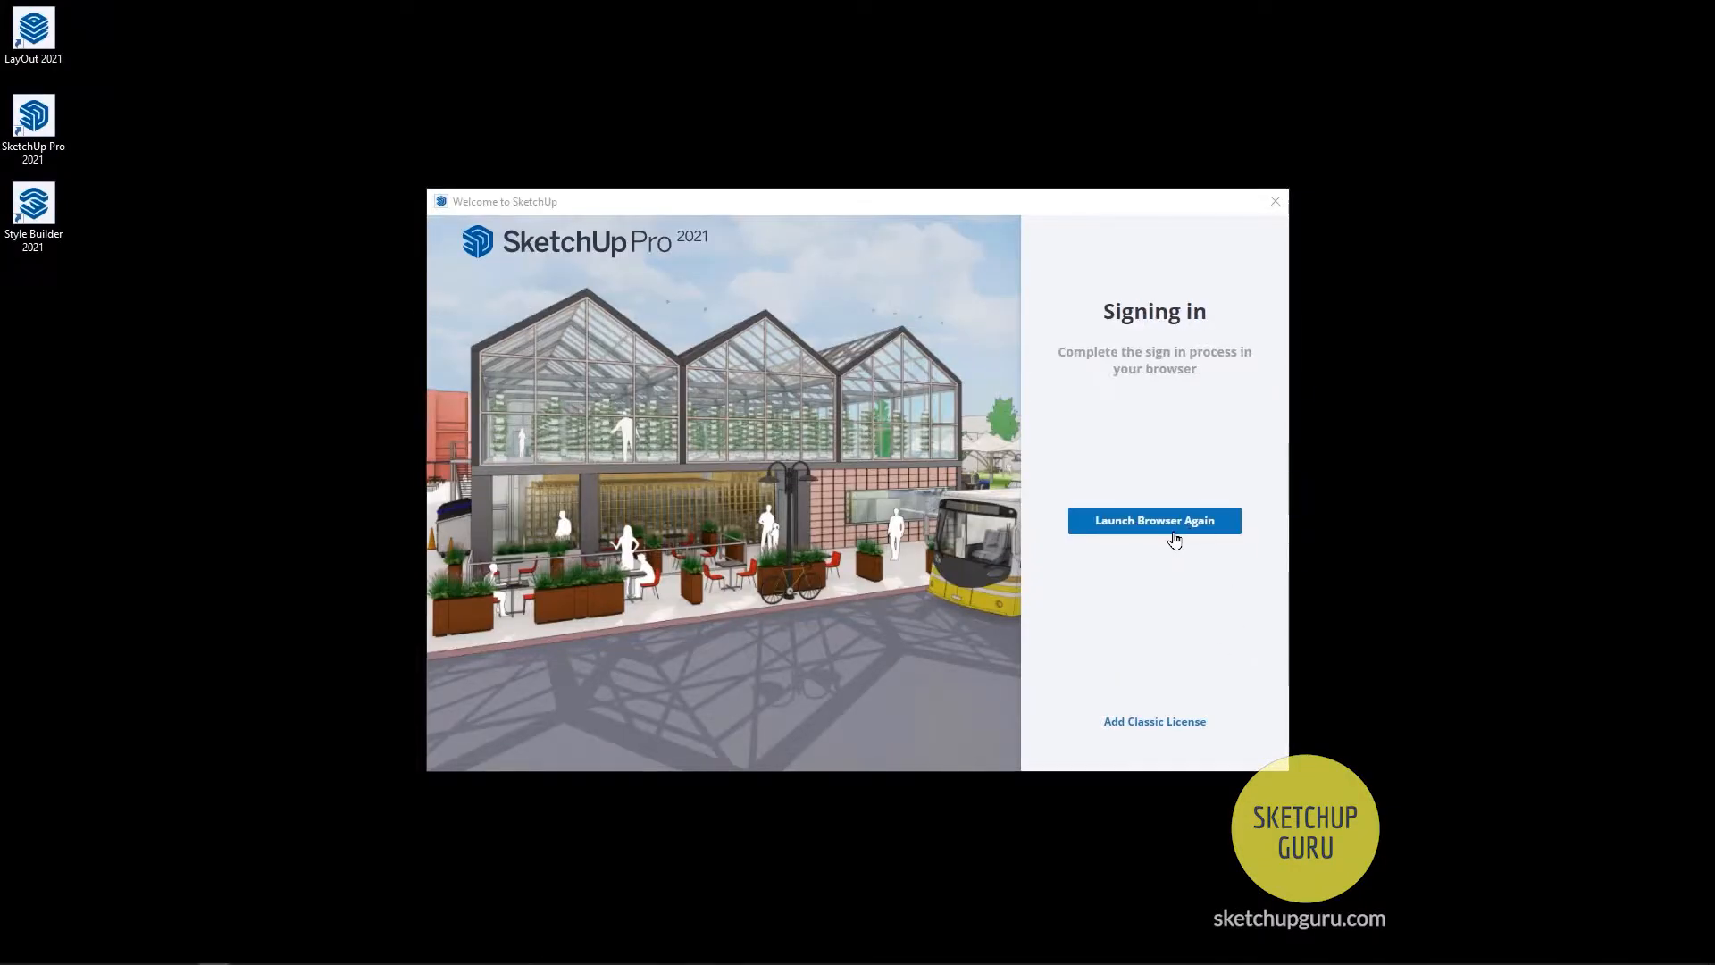
pyautogui.click(1154, 520)
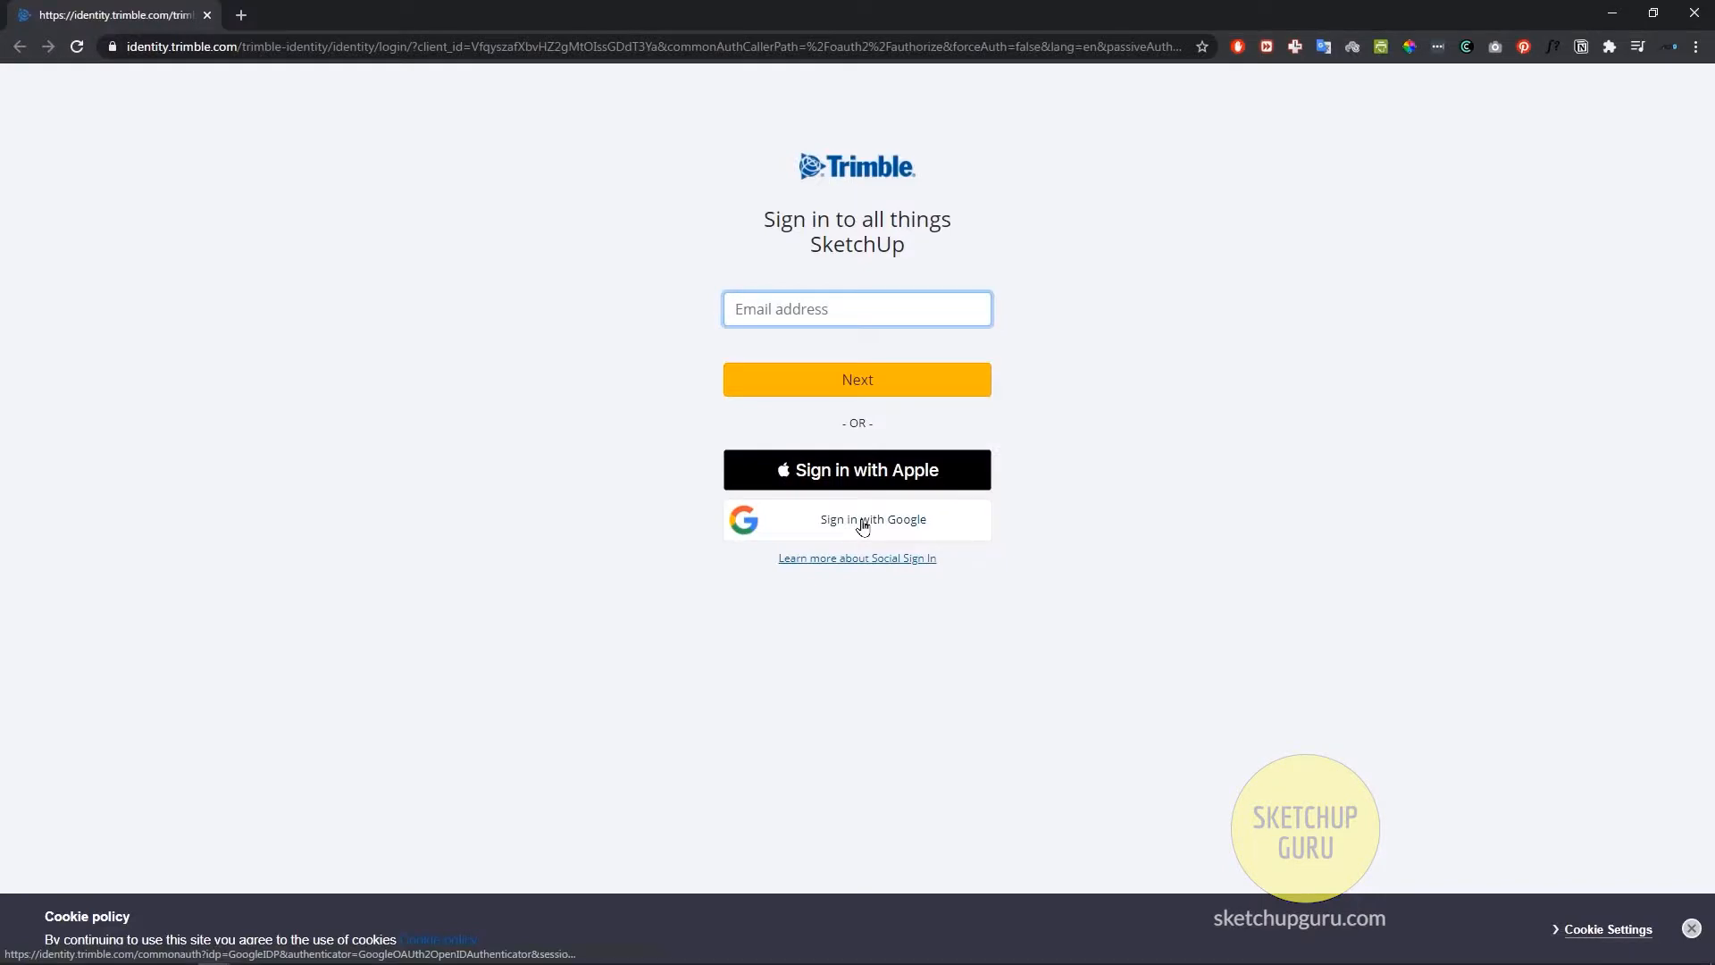
pyautogui.click(858, 518)
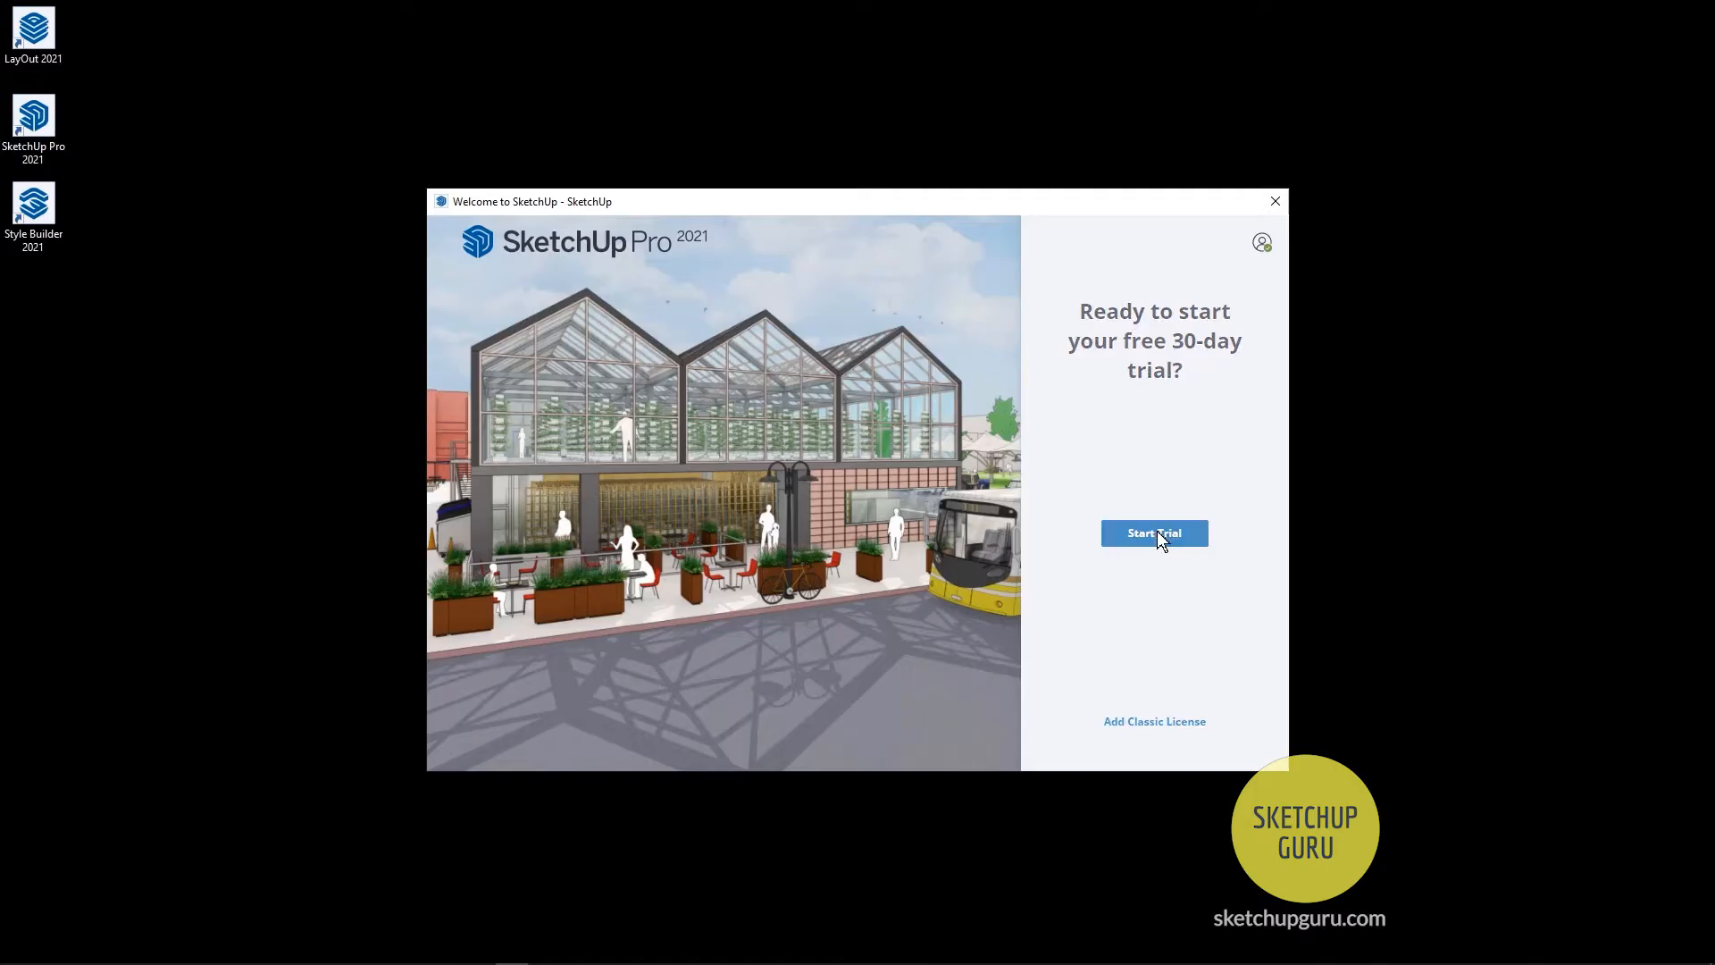
# Start the free 30-day trial from the welcome window
pyautogui.click(1154, 532)
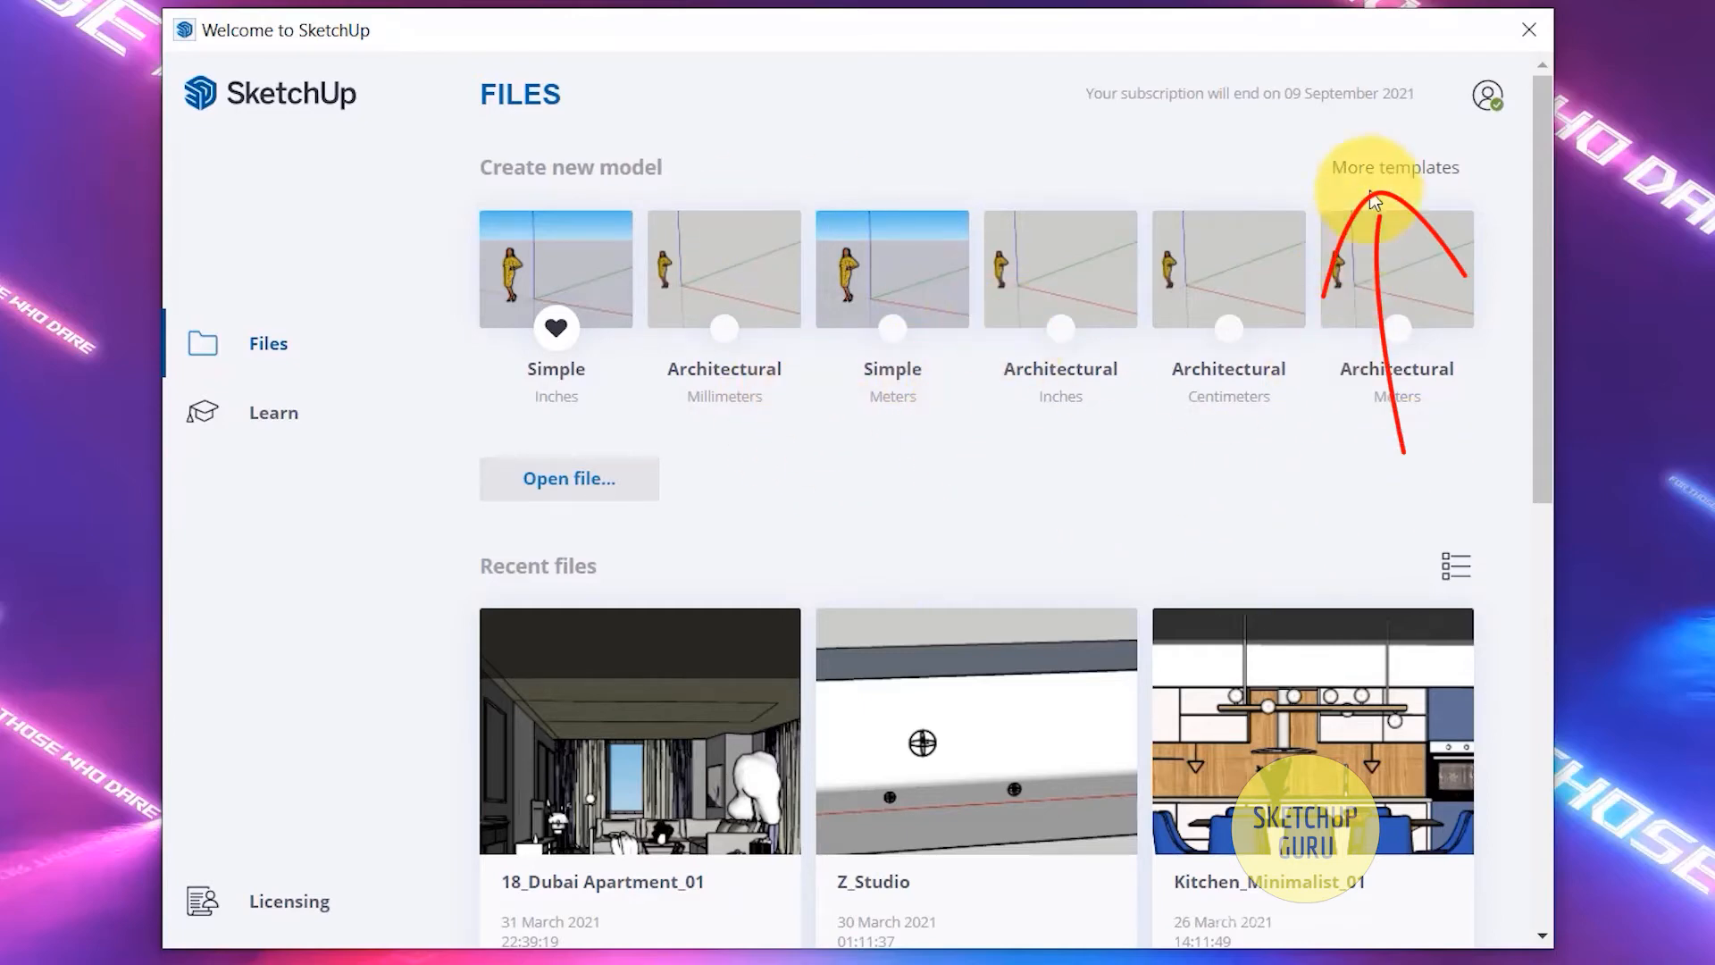
# Show the full template catalogue and scroll through it to the Woodworking and 3D Printing entries
pyautogui.click(1395, 167)
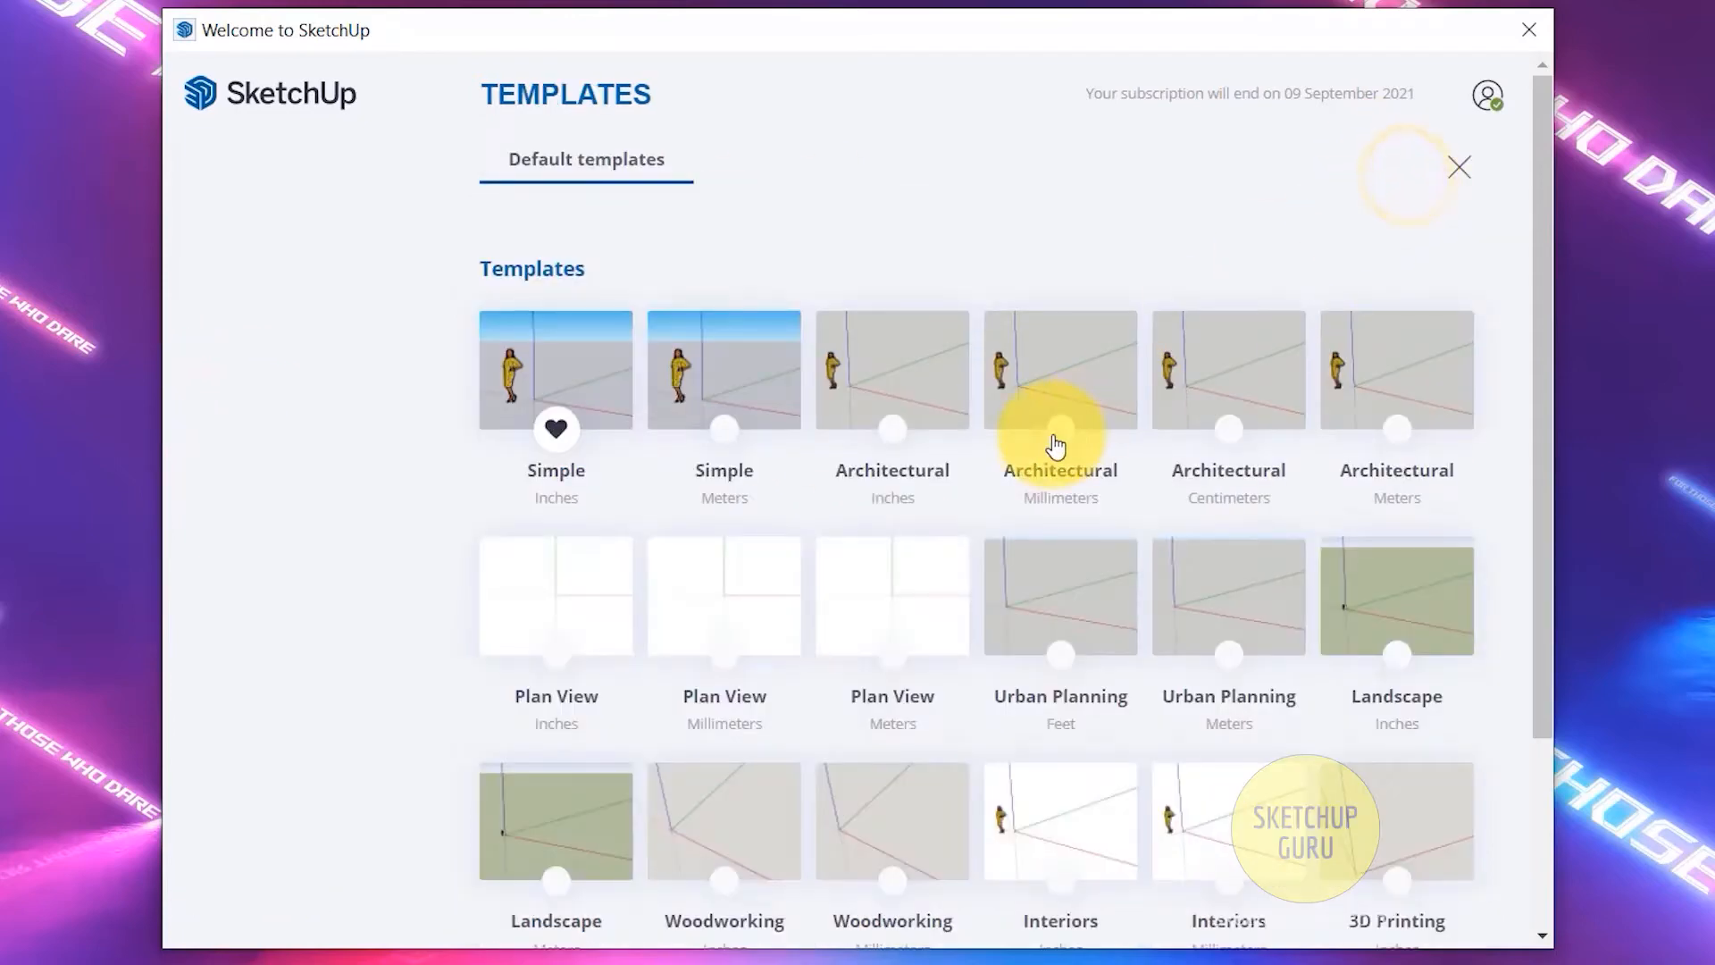
pyautogui.scroll(-3)
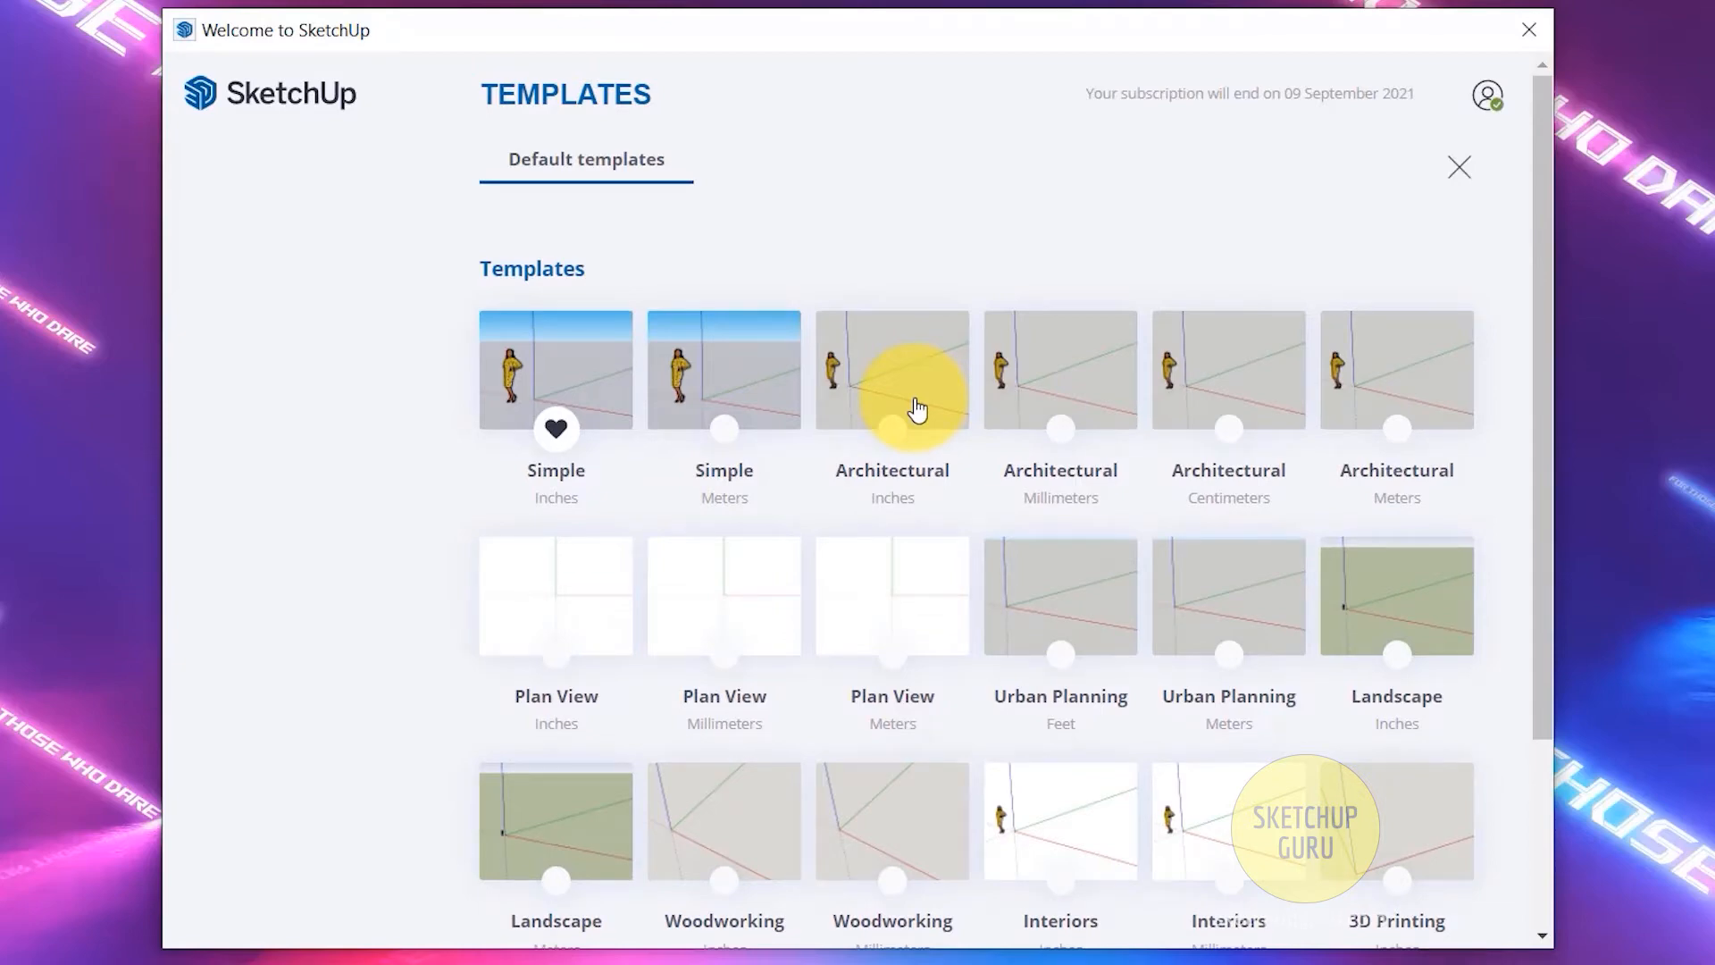
pyautogui.moveTo(538, 431)
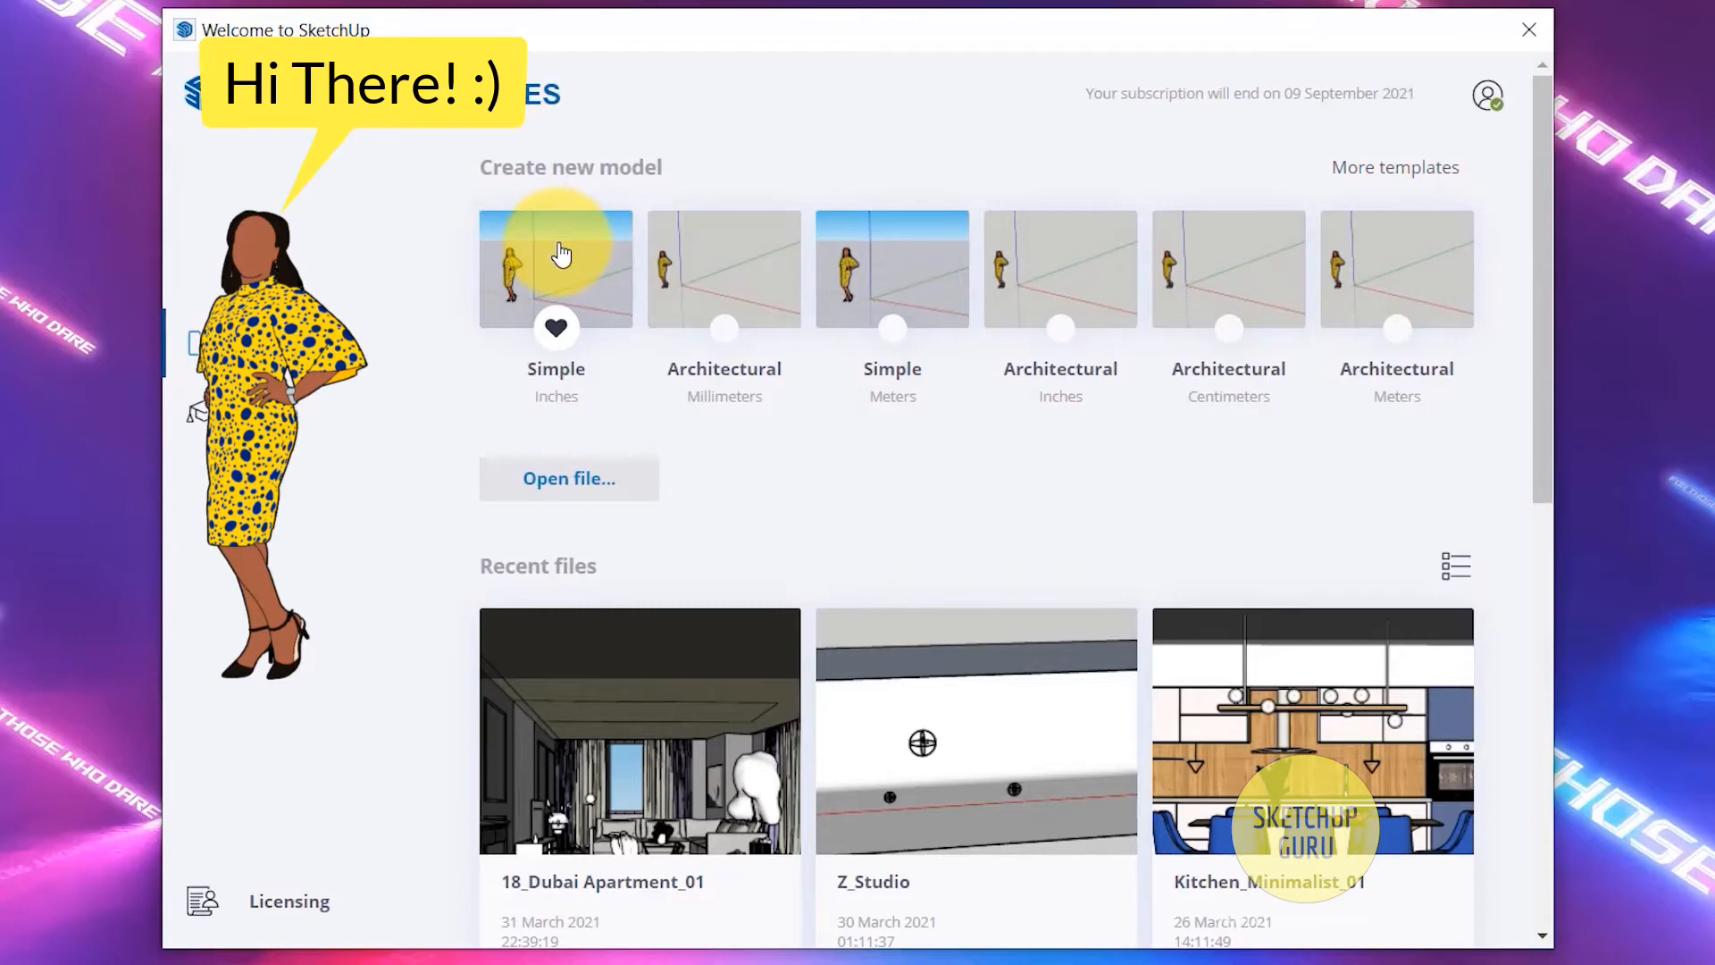
pyautogui.moveTo(618, 267)
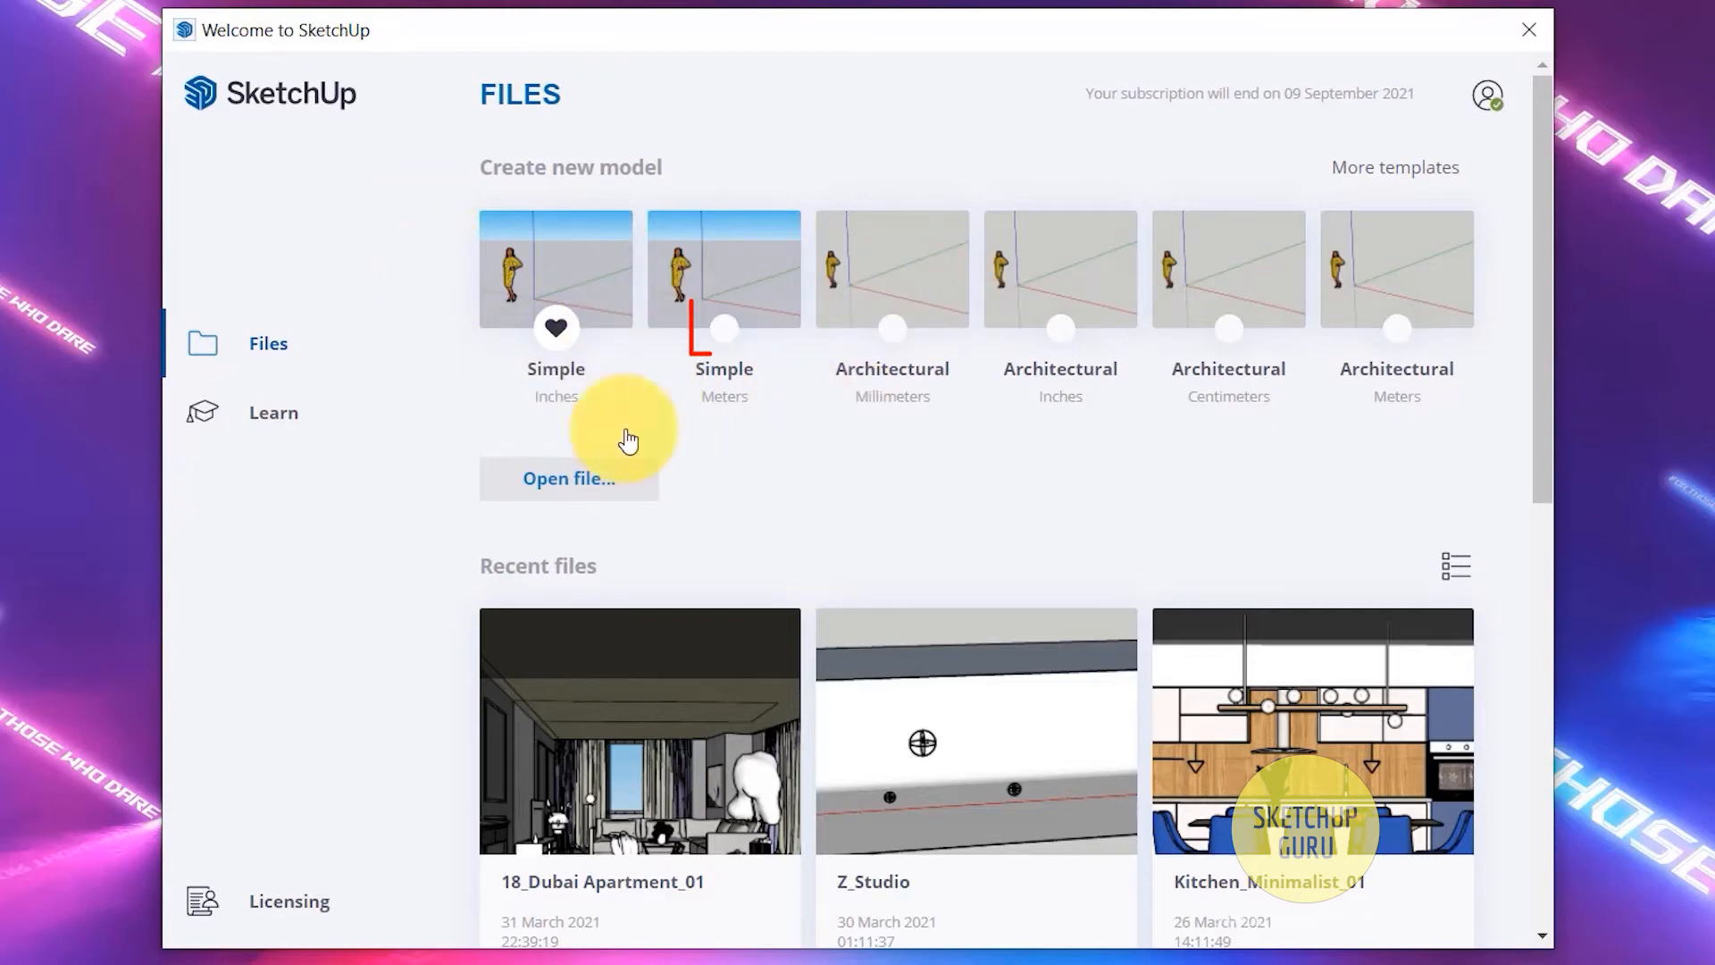
# Make Simple Meters the default template and create a new model from it
pyautogui.click(724, 328)
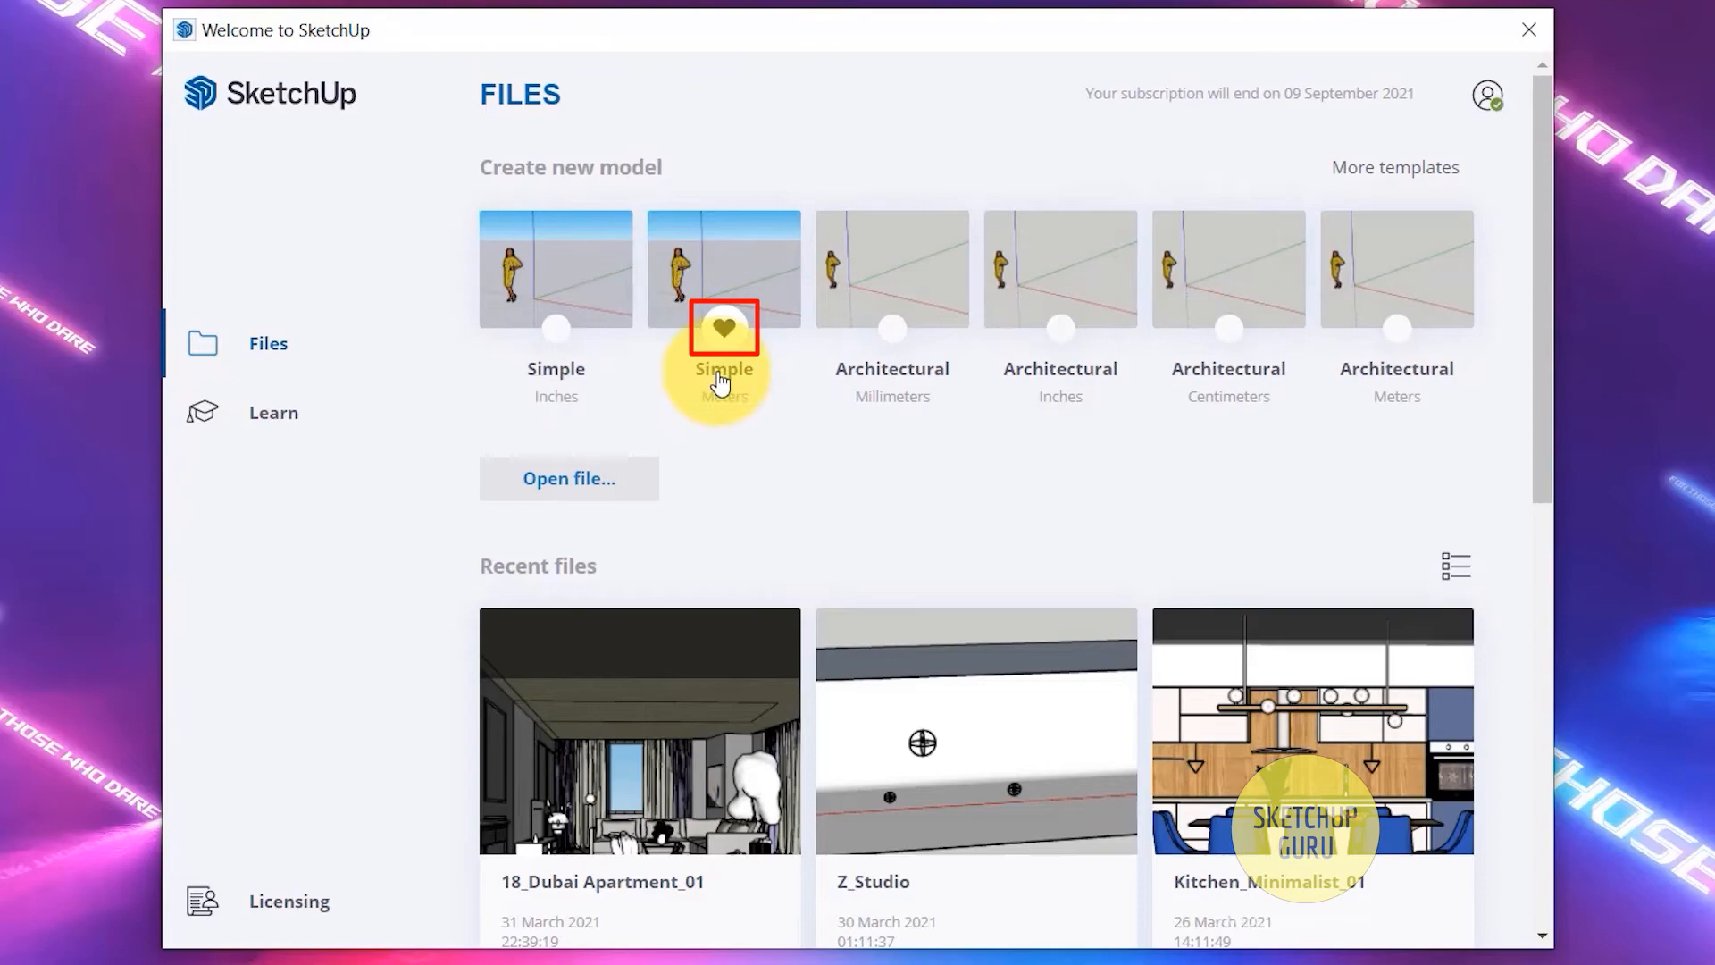
pyautogui.moveTo(734, 259)
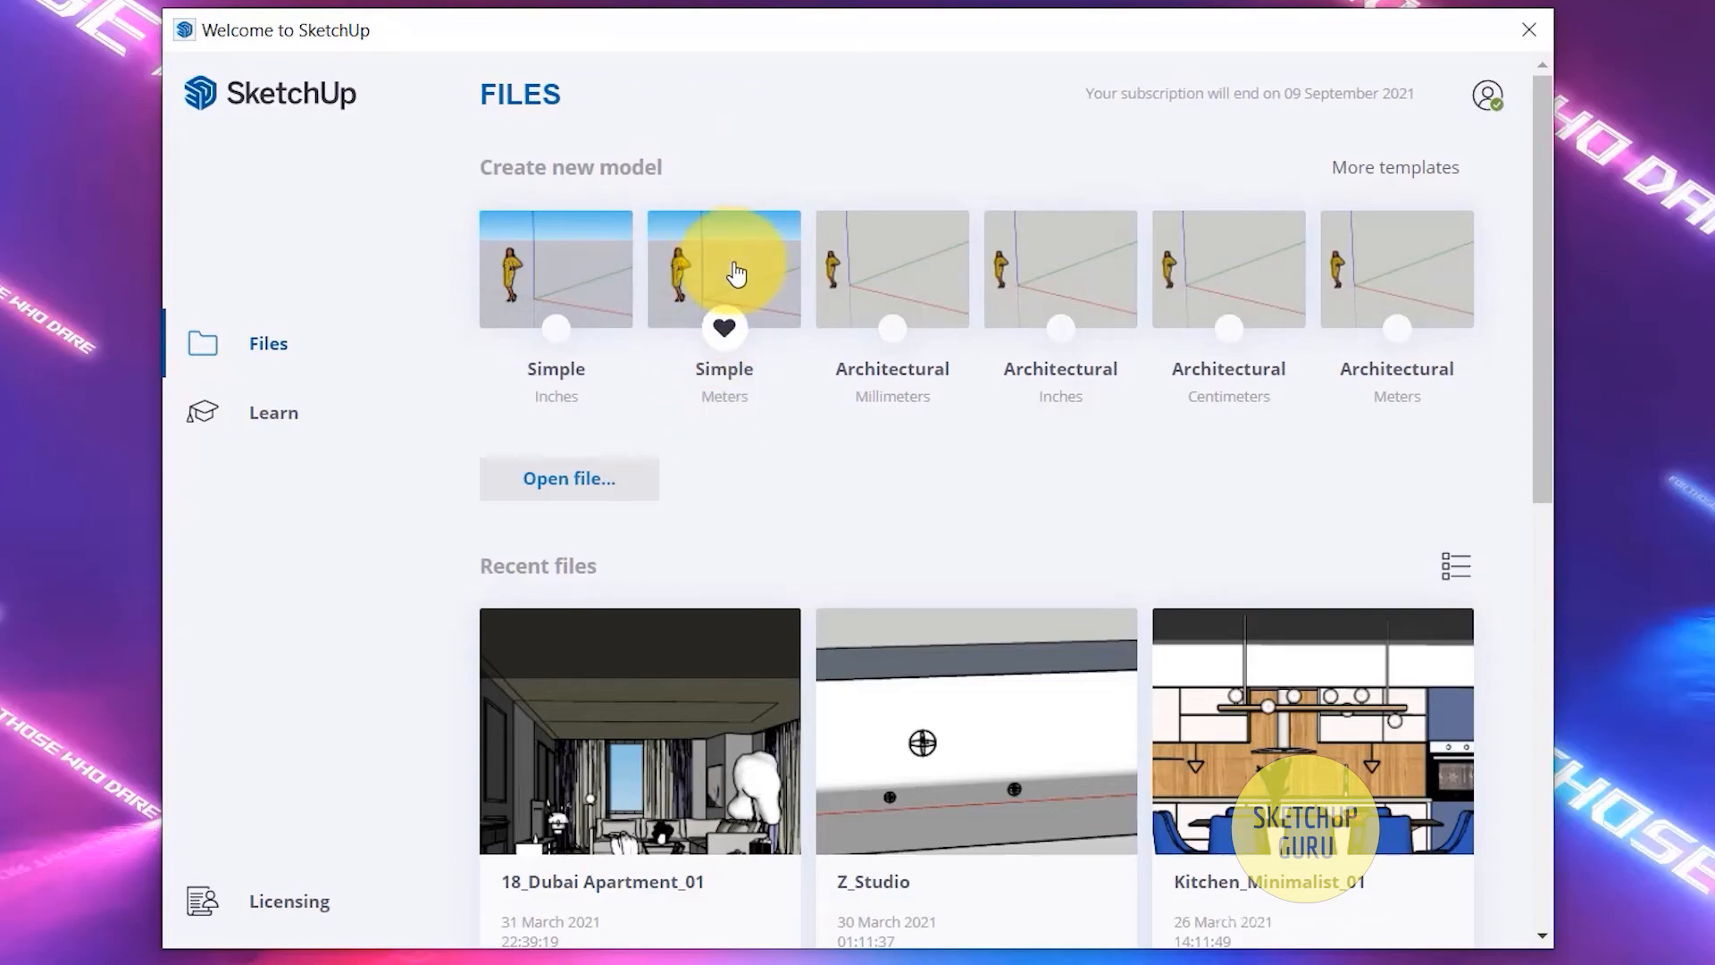
pyautogui.click(723, 268)
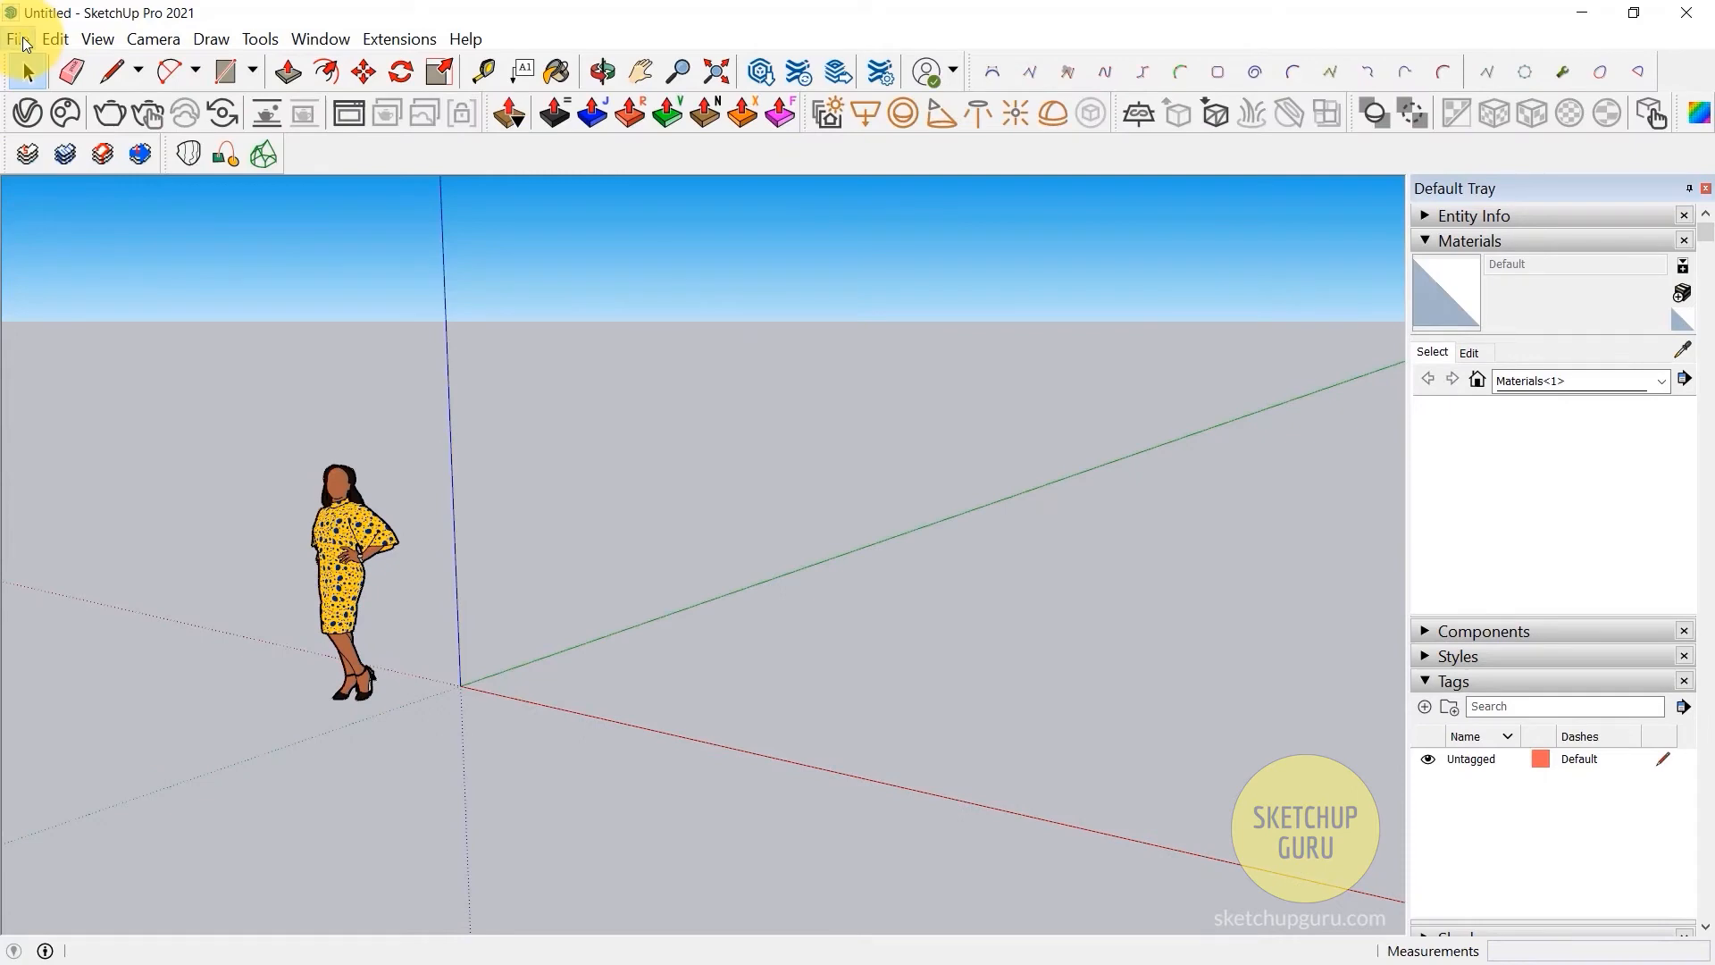
# Dismiss the extension update notice and bring up the Help menu options
pyautogui.click(15, 39)
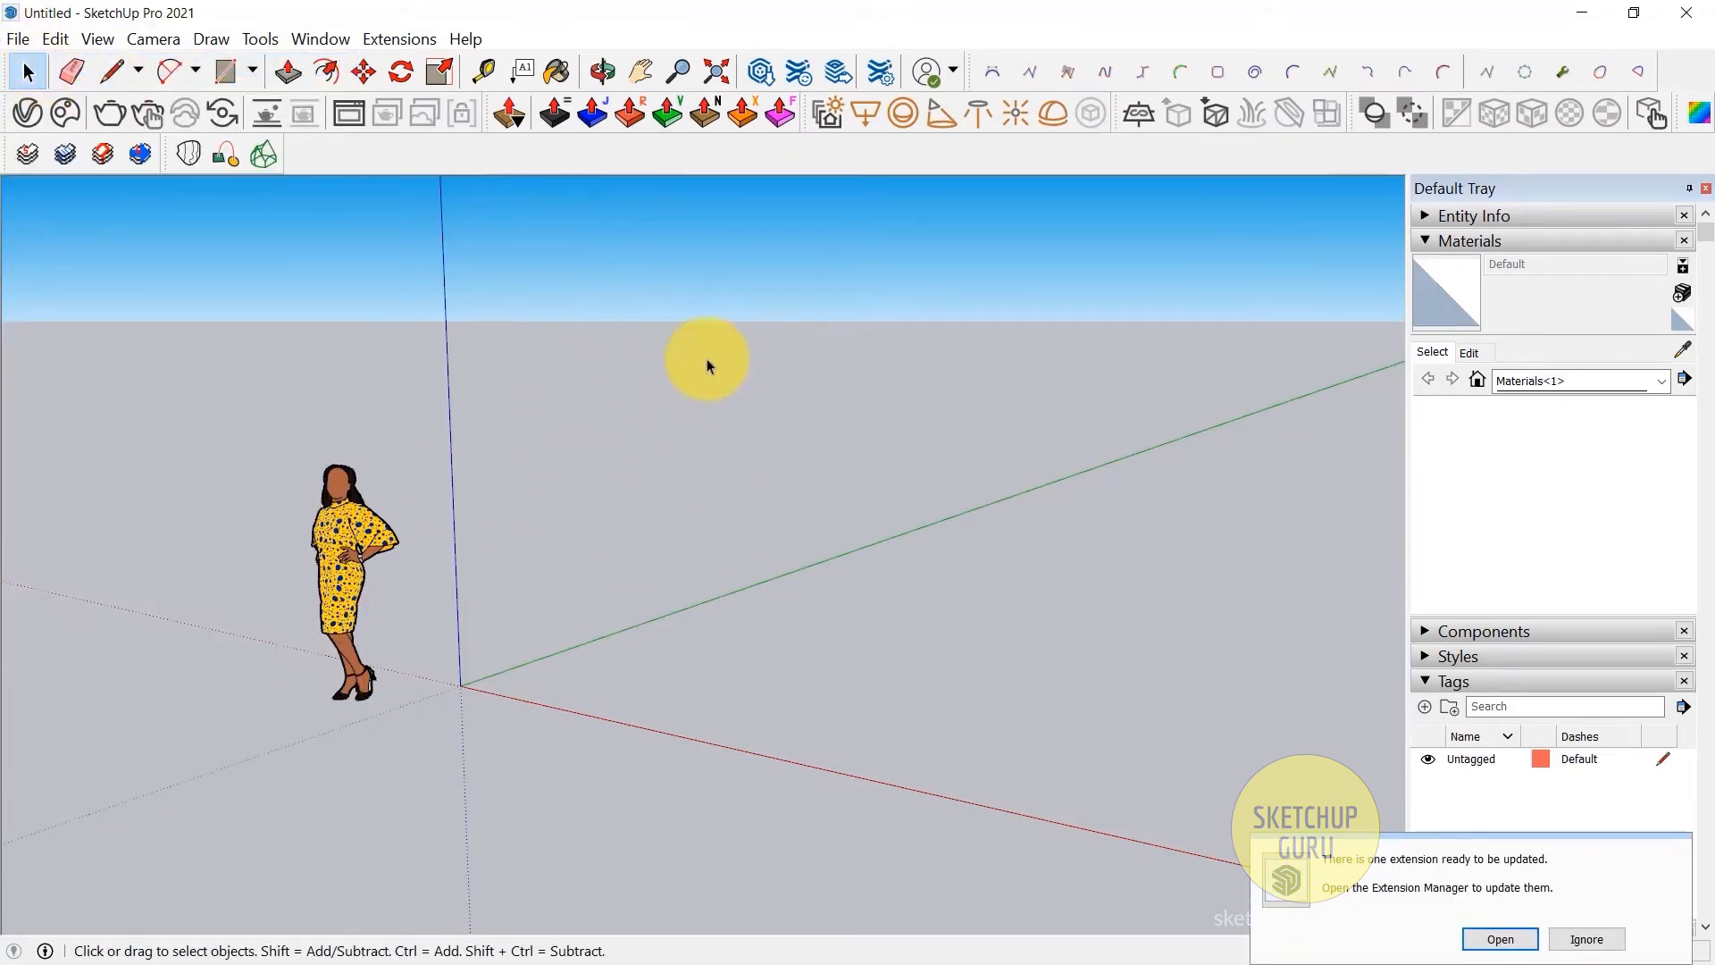
pyautogui.click(1586, 939)
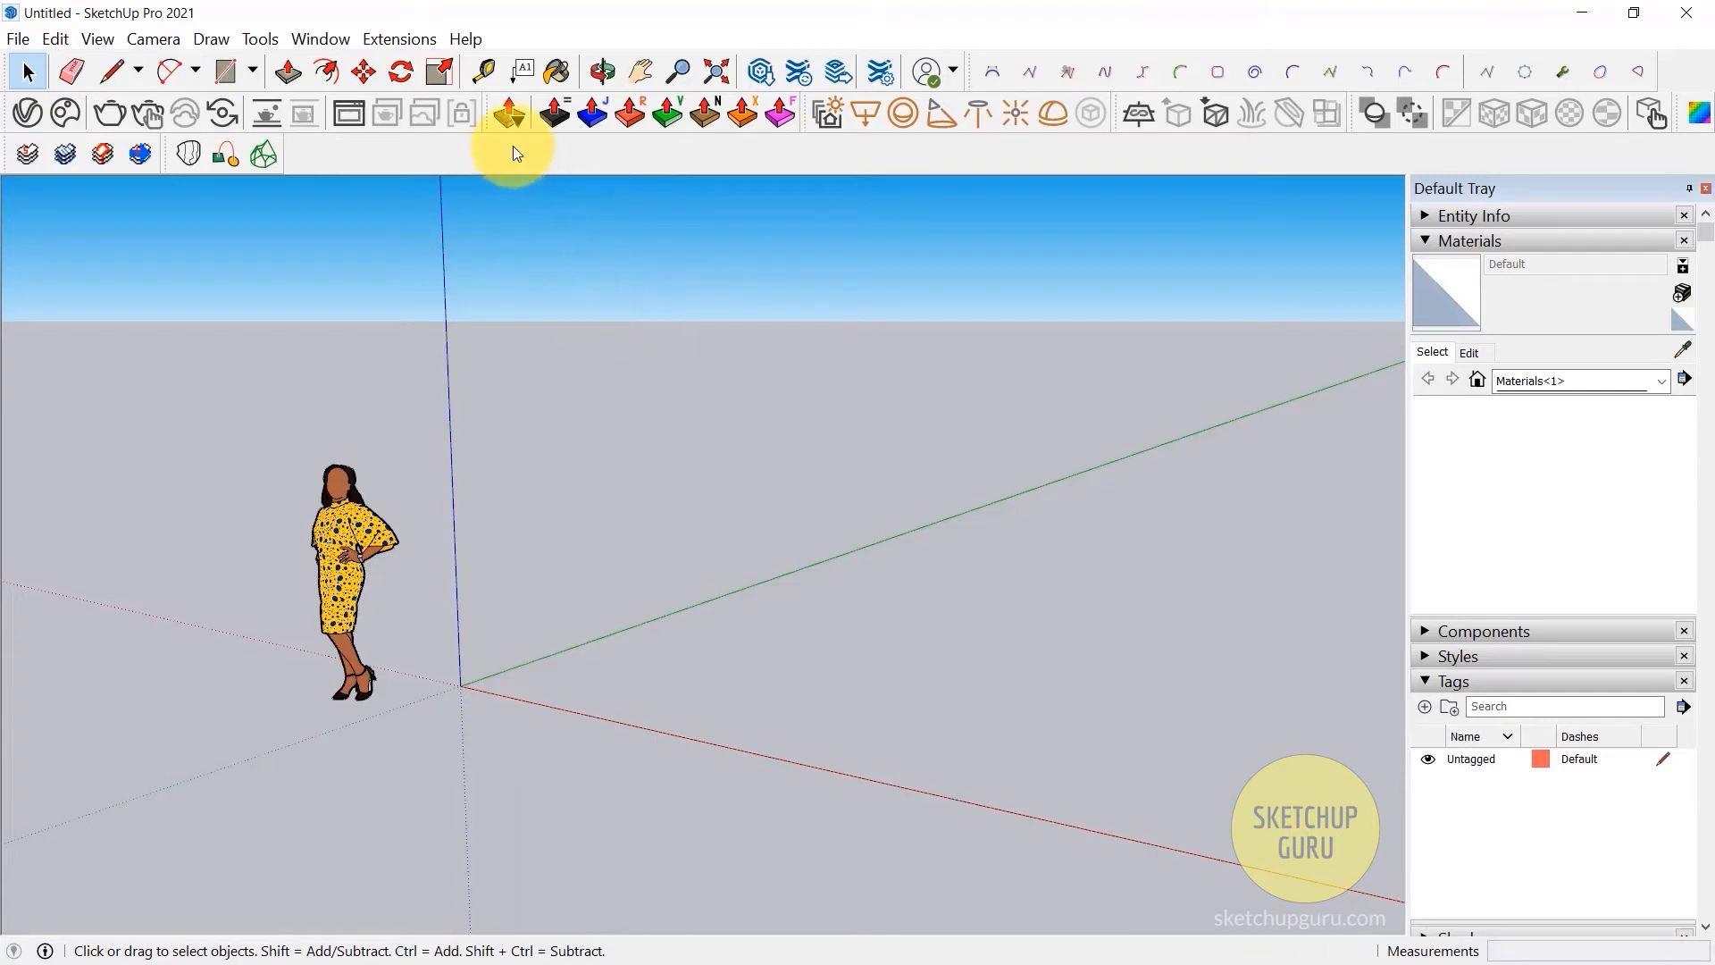
pyautogui.click(464, 39)
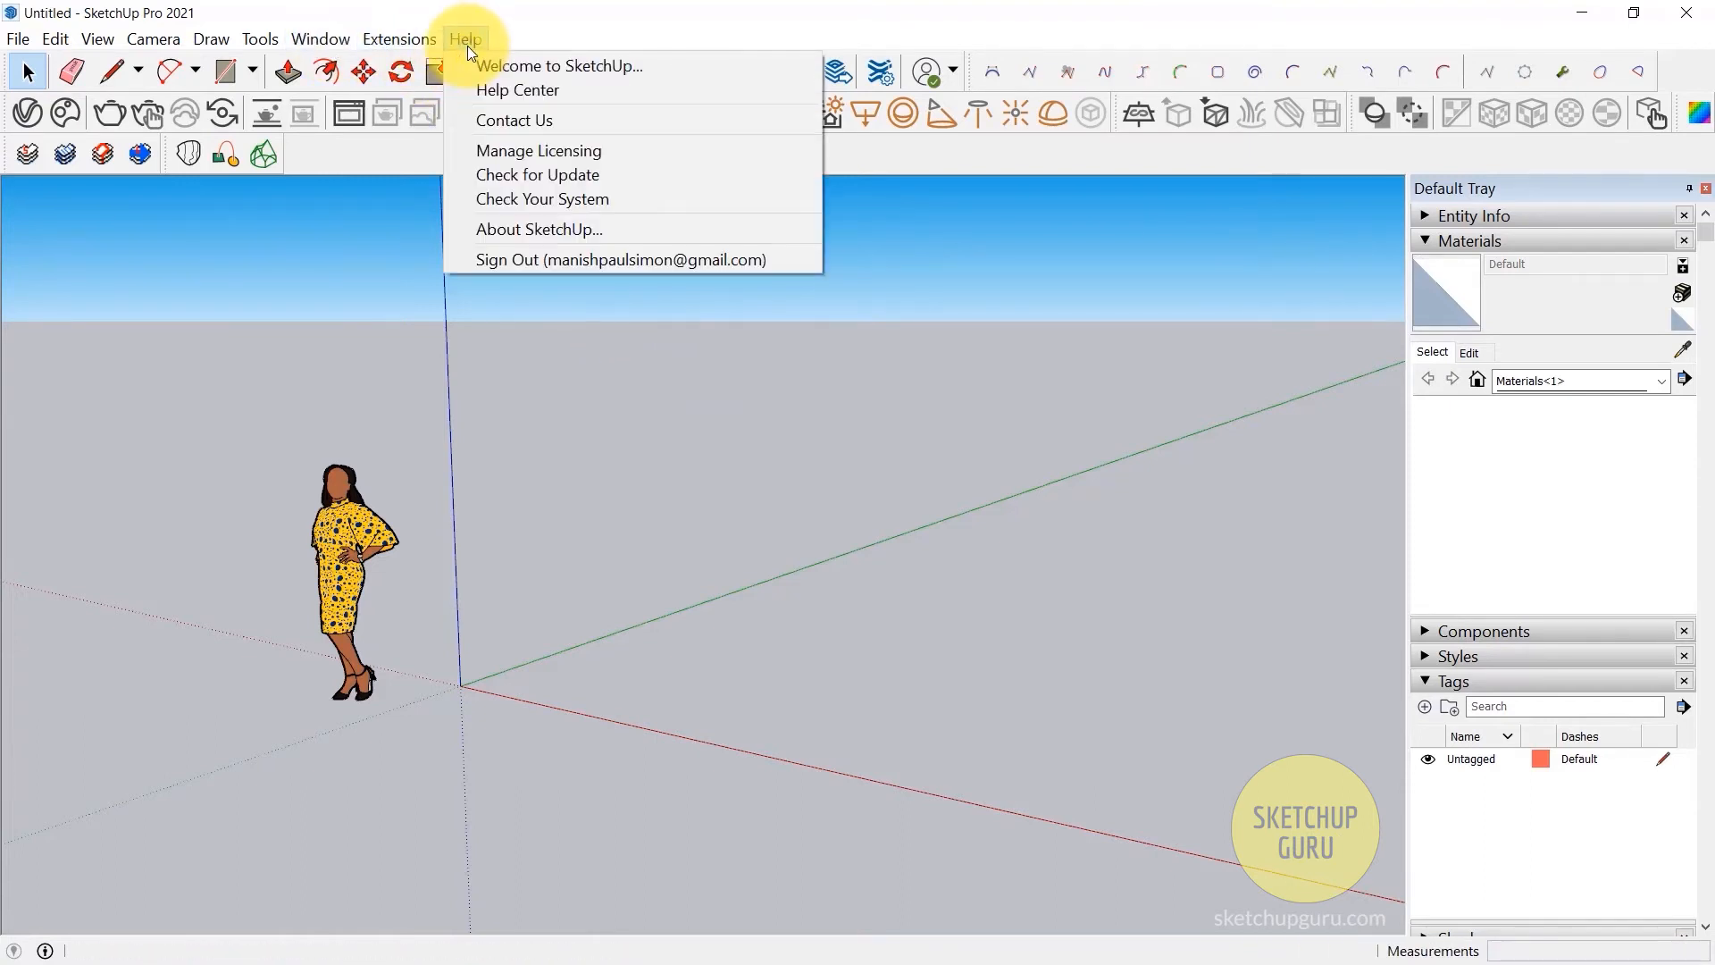
# From the welcome window, make Simple Inches the default template and start a new model from it
pyautogui.click(559, 66)
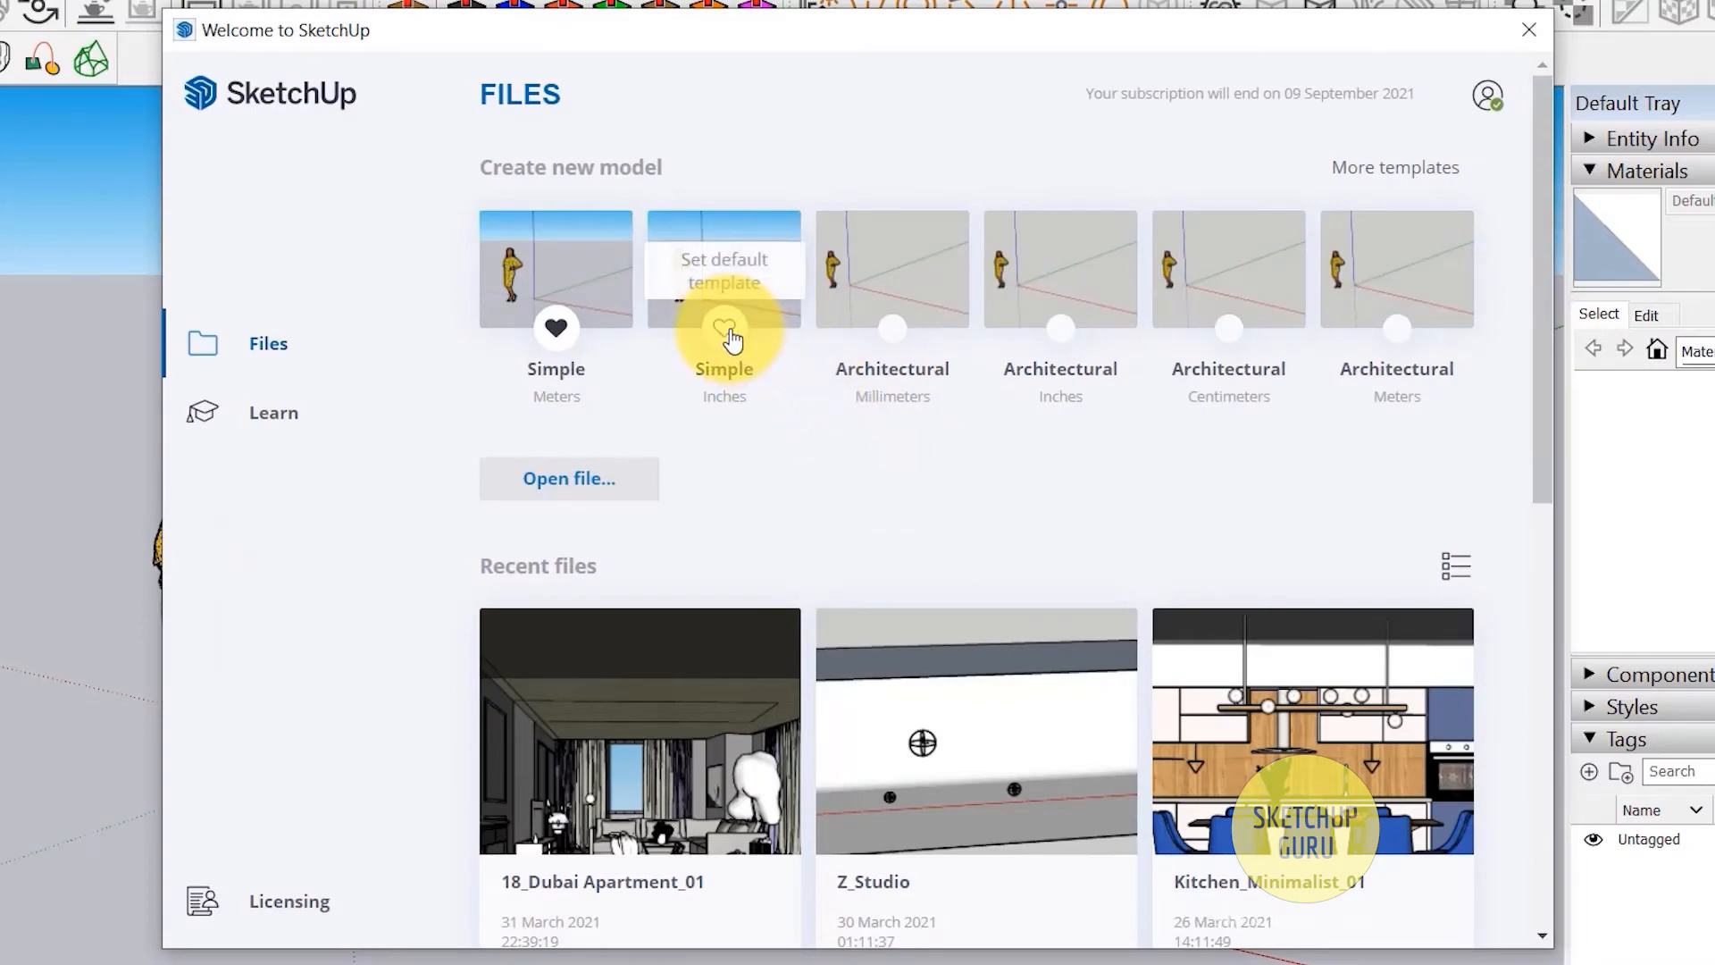
pyautogui.click(723, 329)
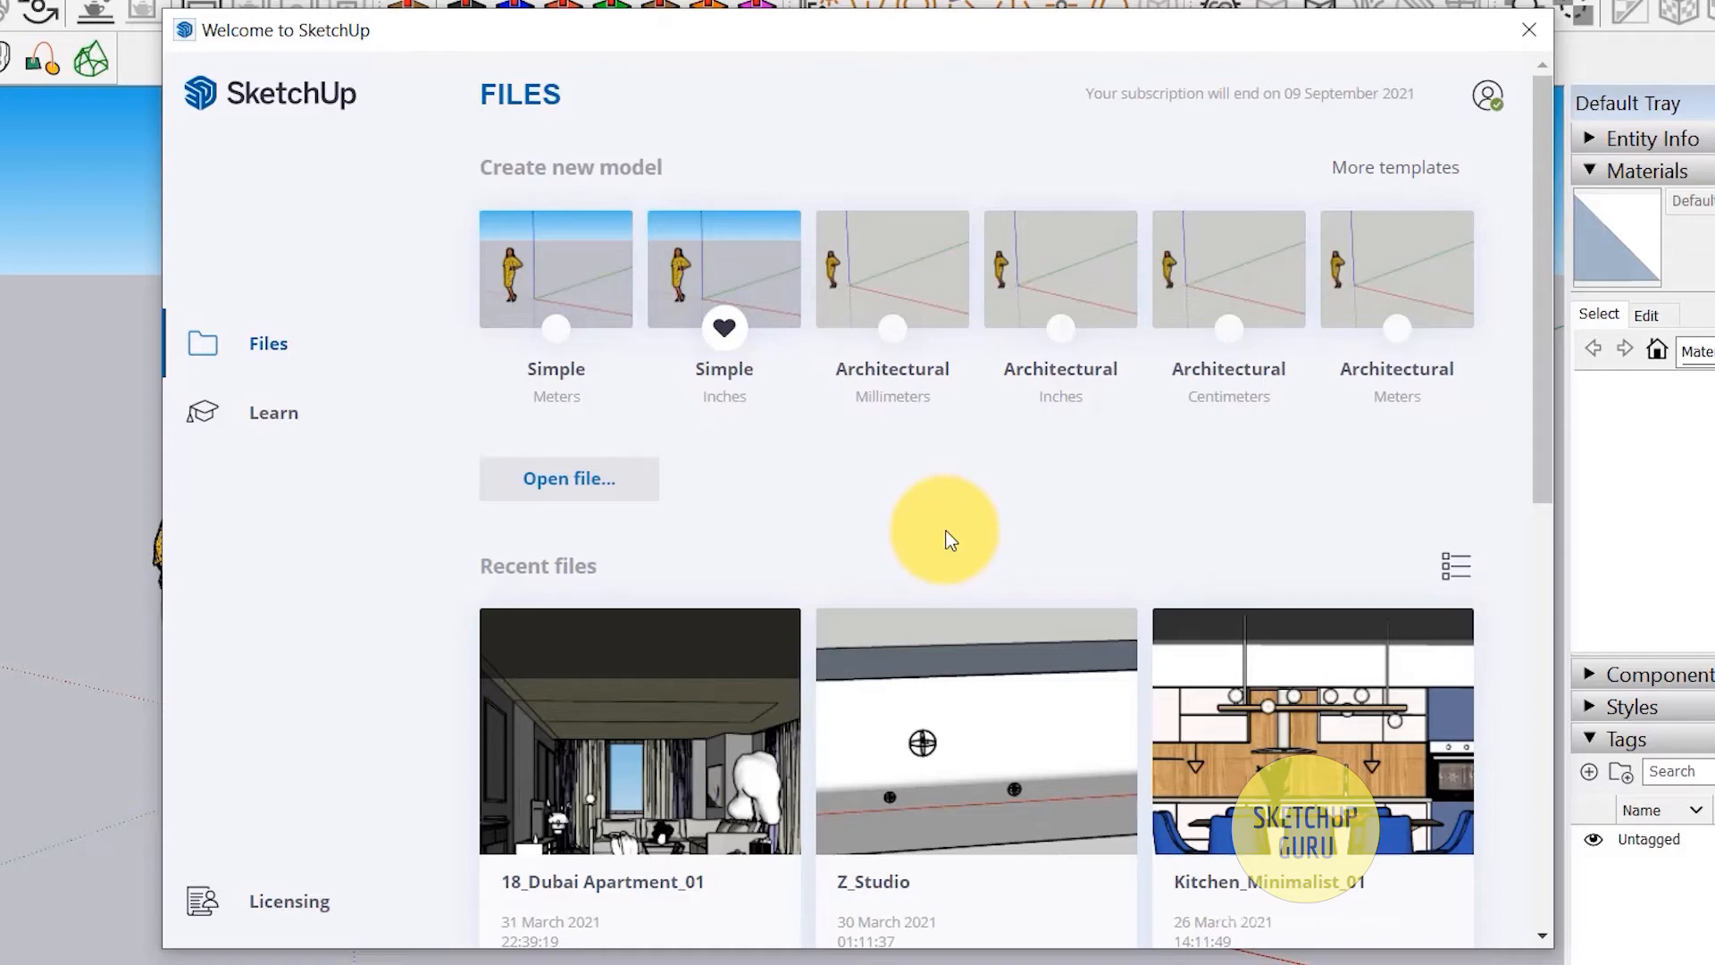
pyautogui.moveTo(1074, 334)
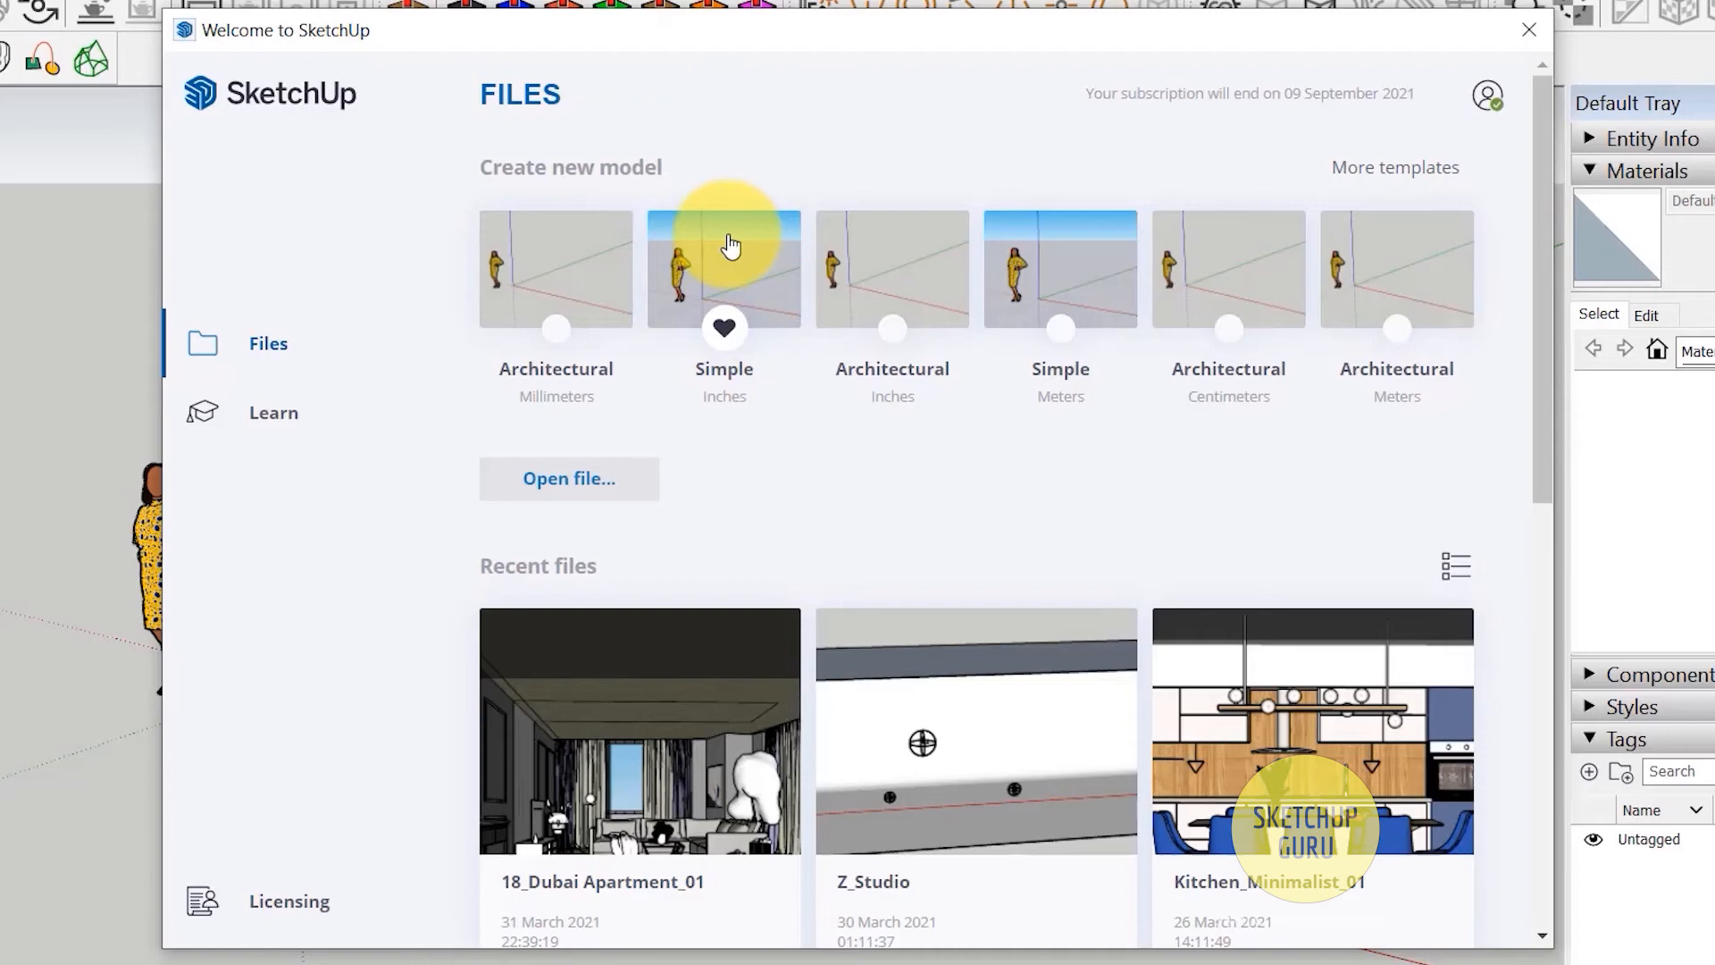
pyautogui.click(725, 268)
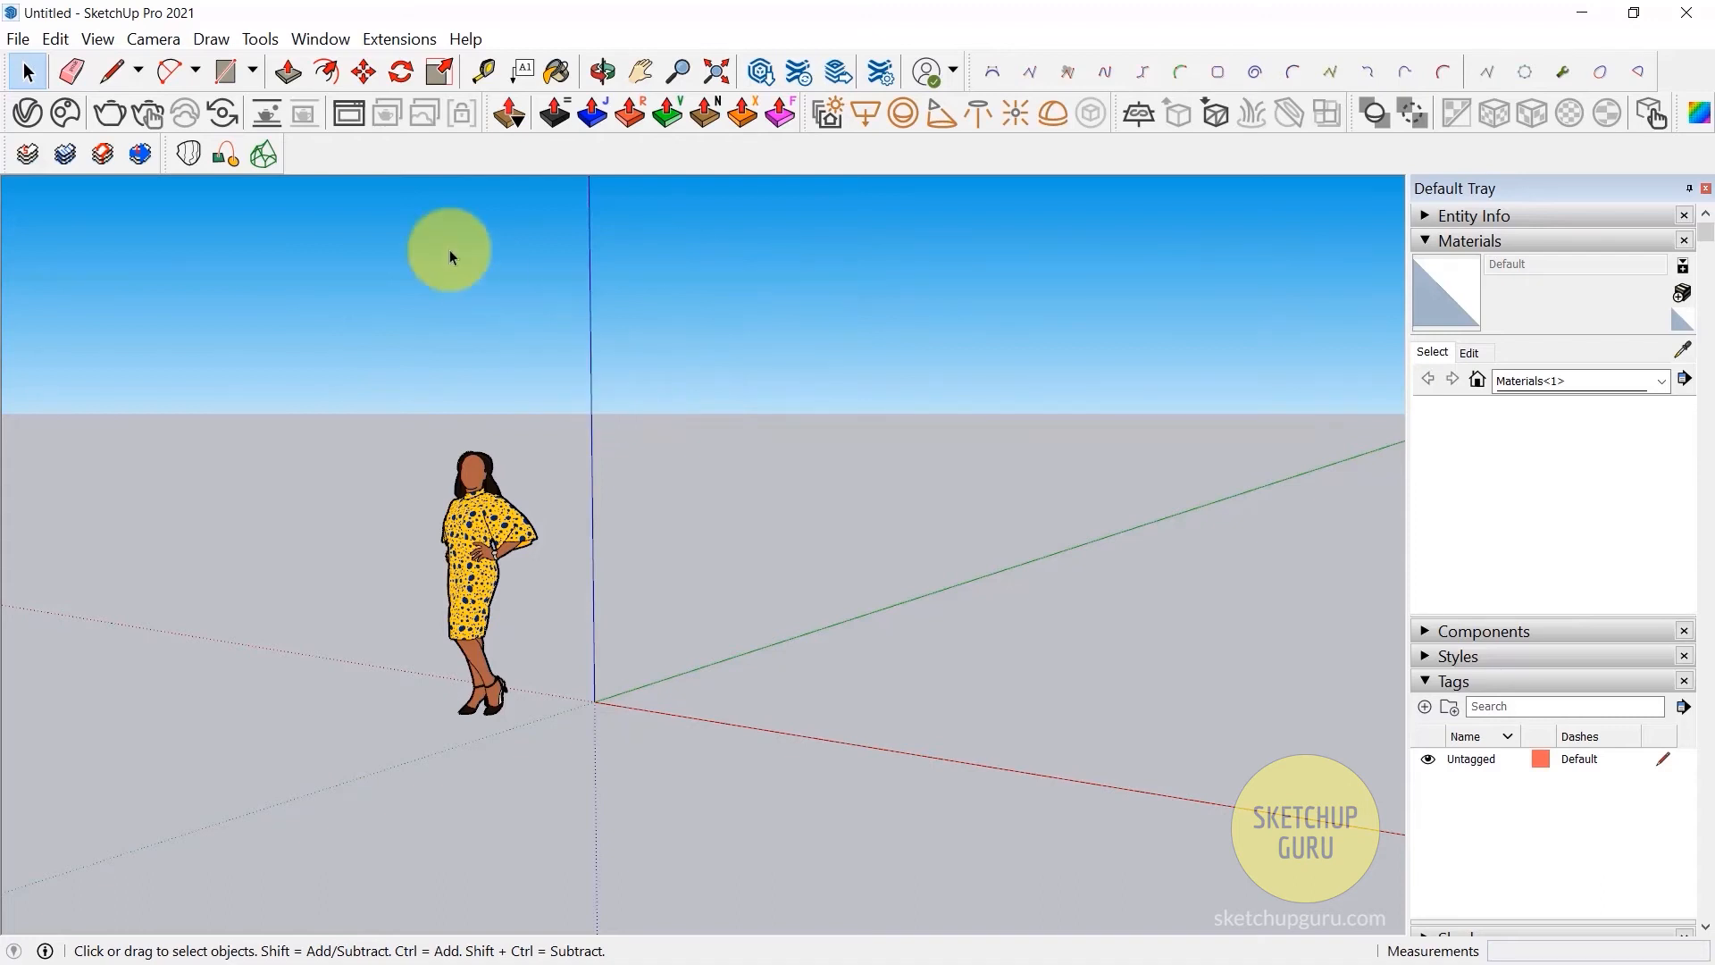
pyautogui.click(319, 39)
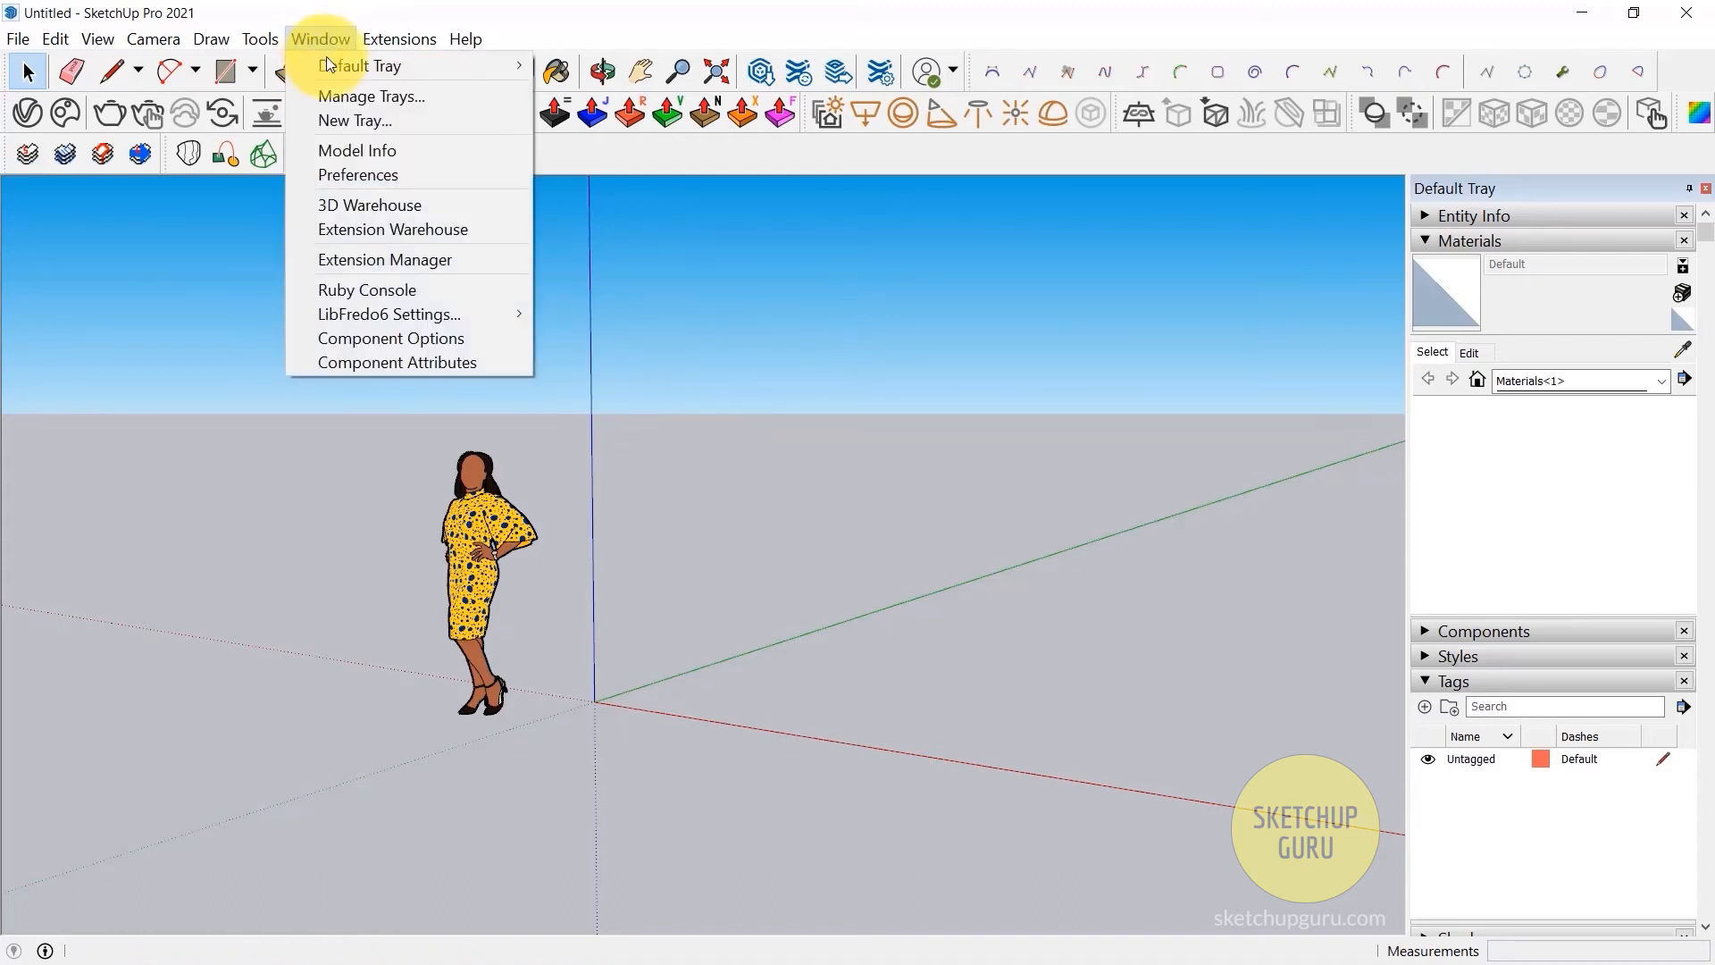
pyautogui.click(356, 150)
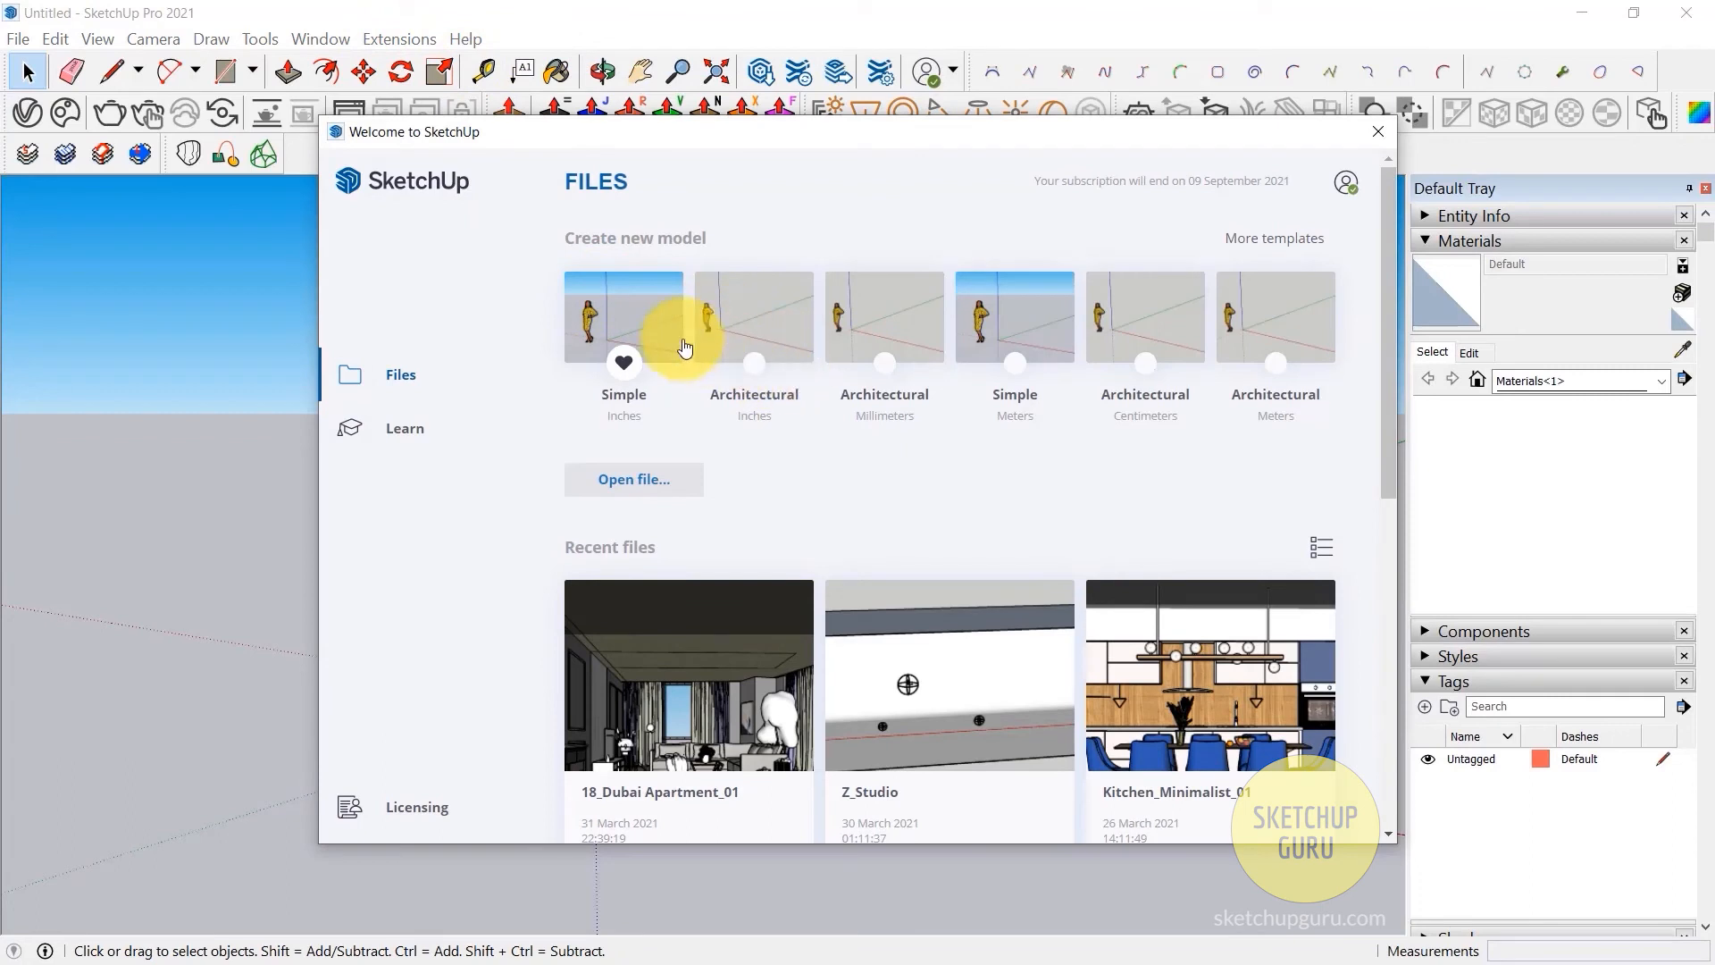
pyautogui.moveTo(673, 310)
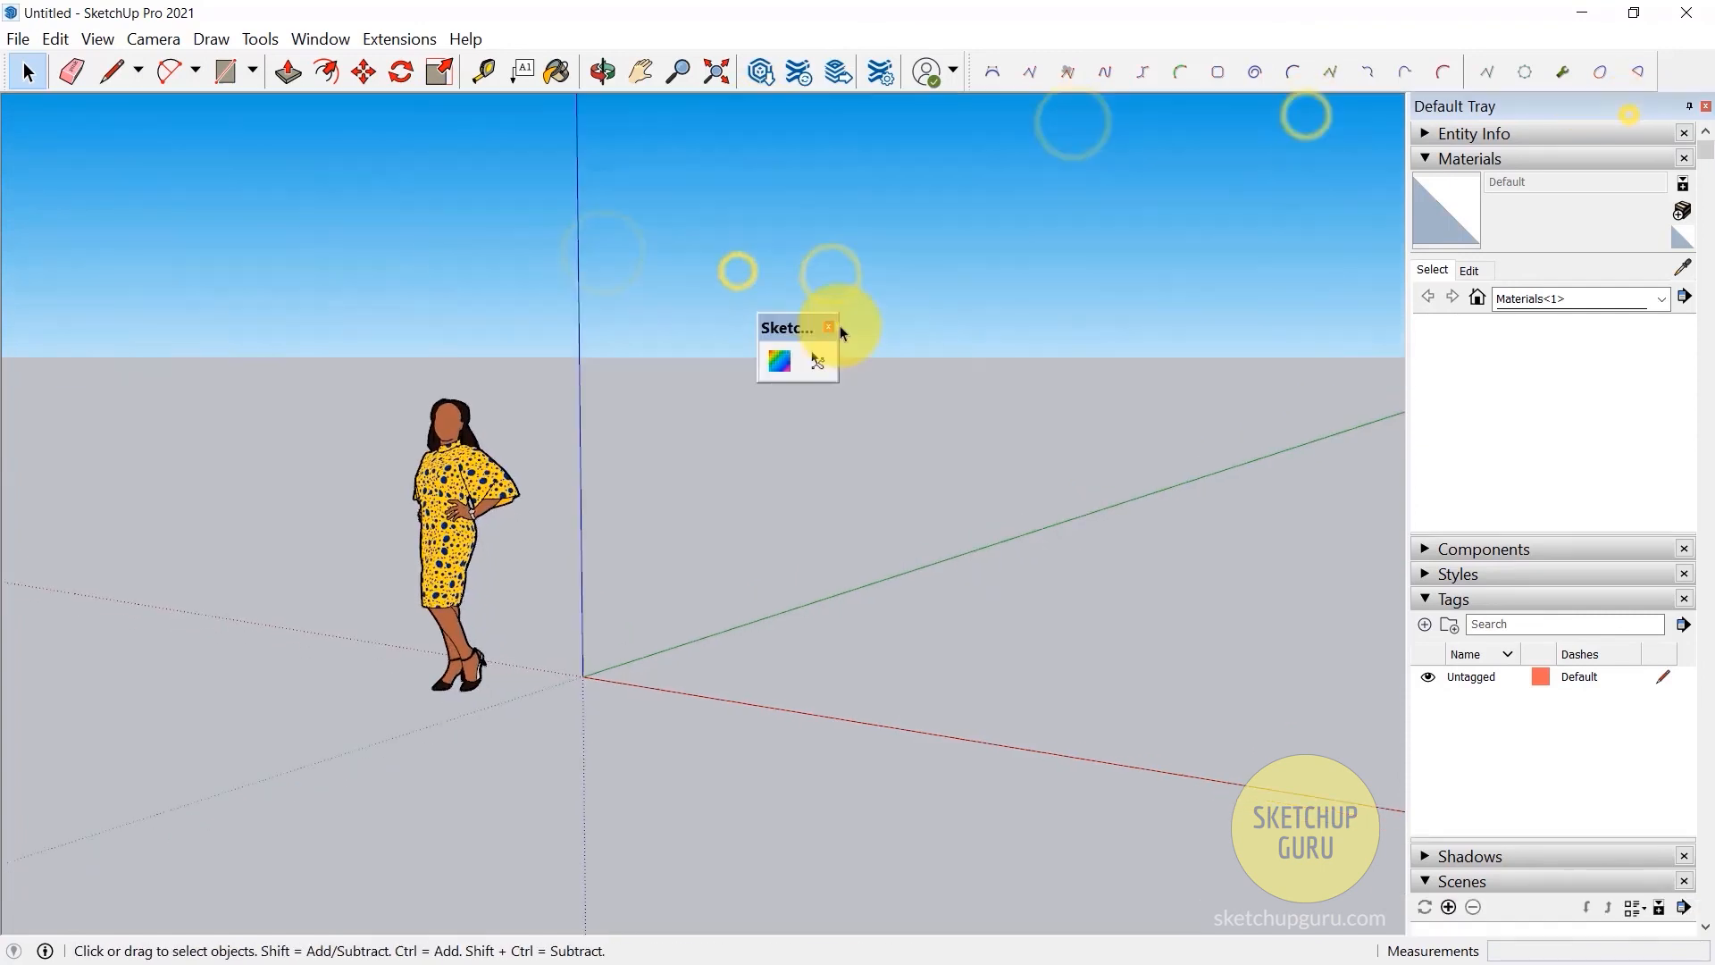
# Close the last floating extra toolbar, leaving a single toolbar row
pyautogui.click(829, 327)
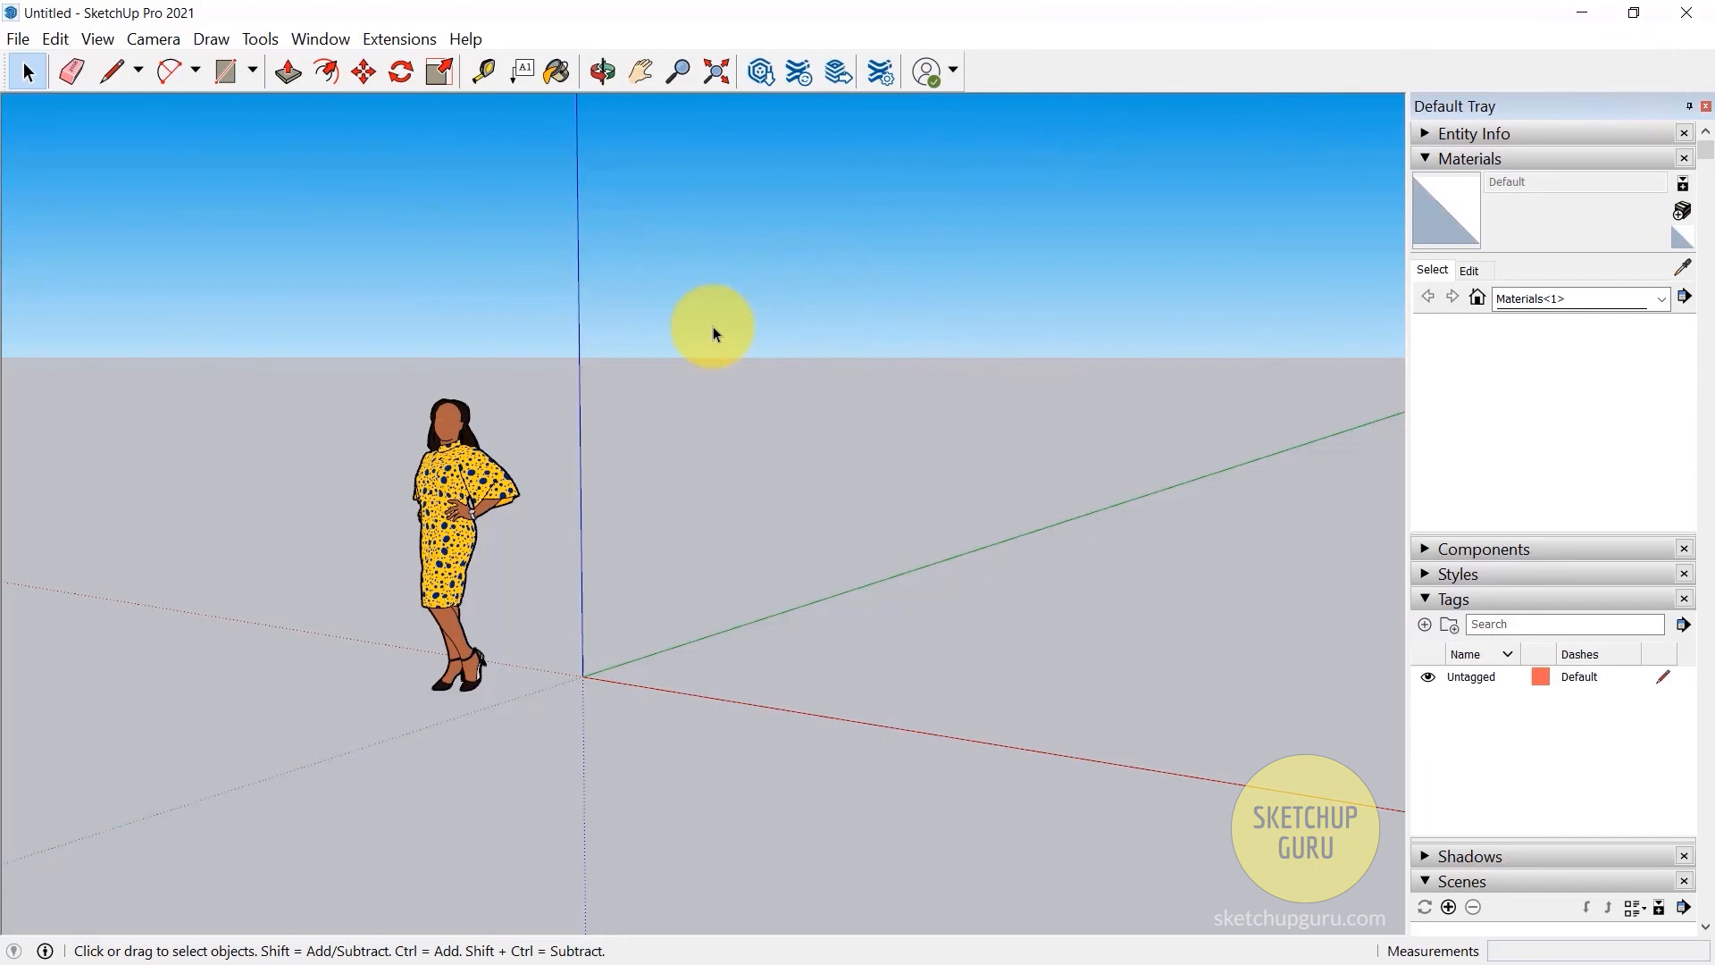